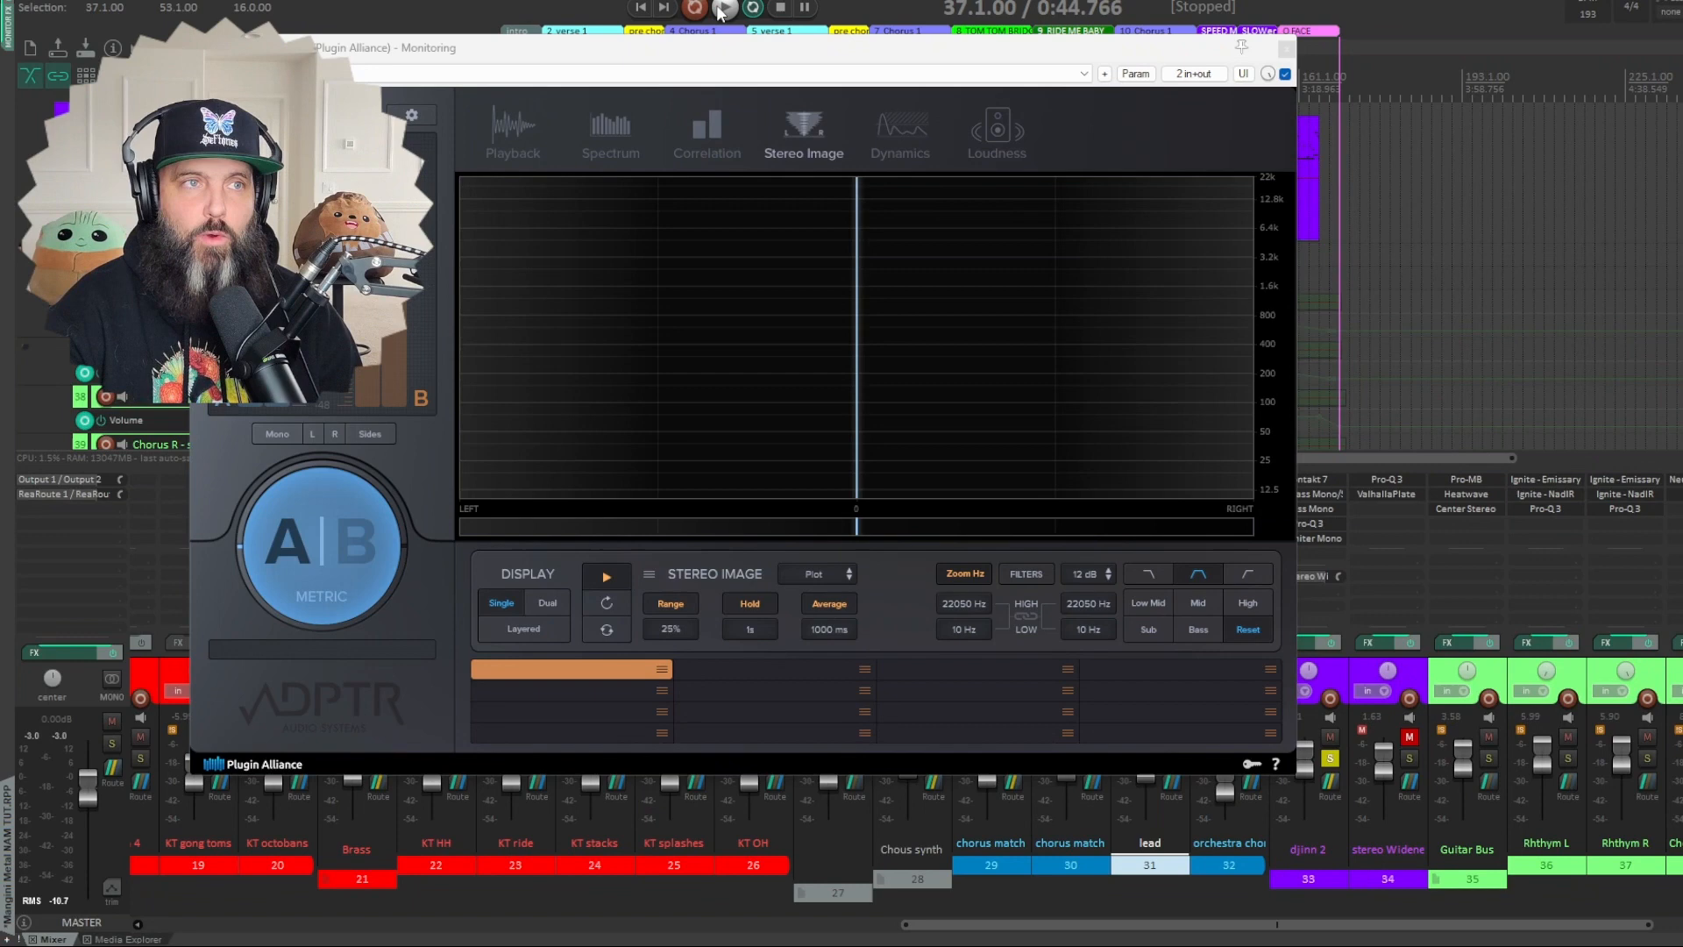
- Start playback and unmute the stereo Widener track while watching Metric AB's stereo image
left_click(725, 8)
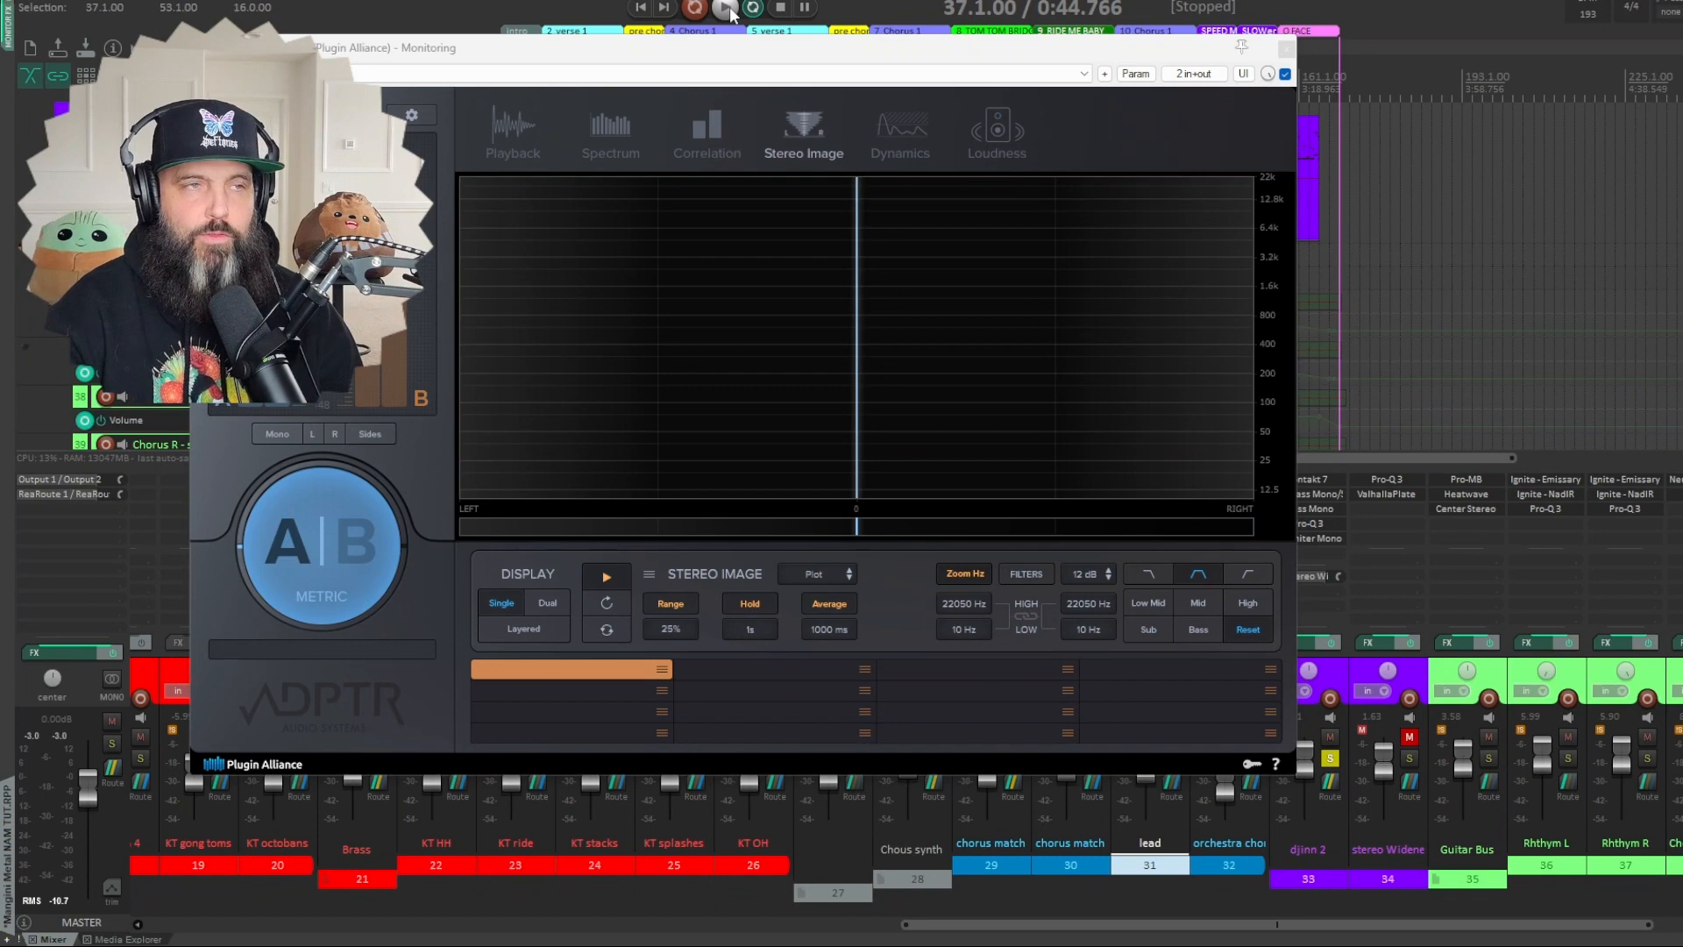
left_click(725, 8)
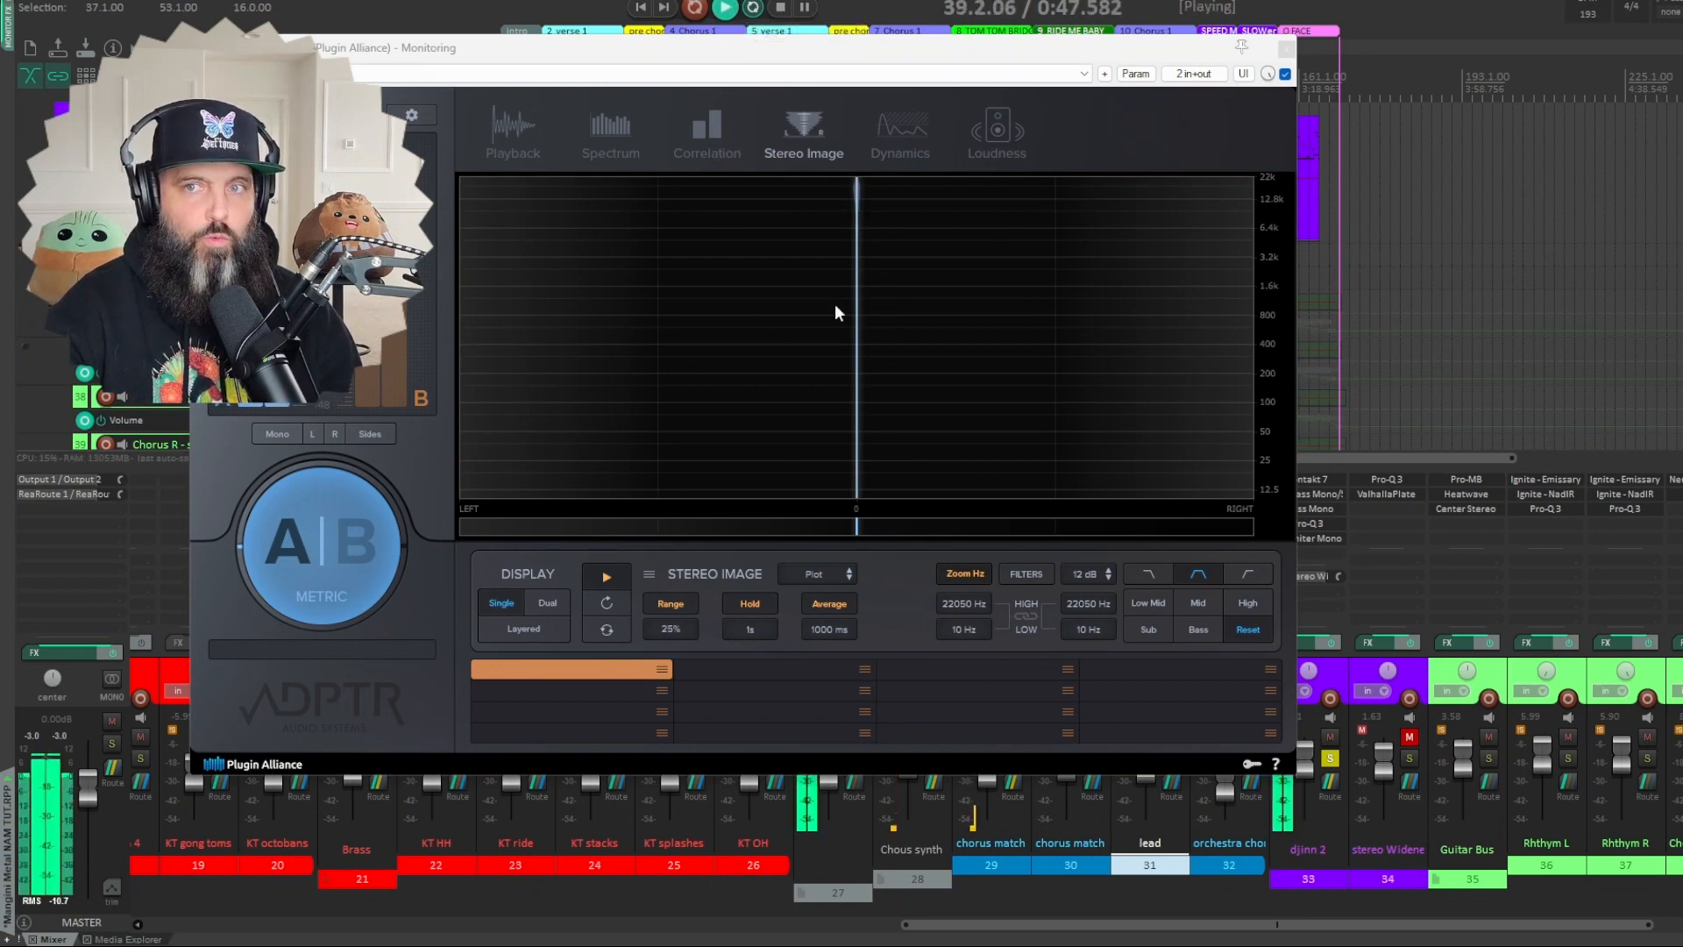
mouse_move(780, 336)
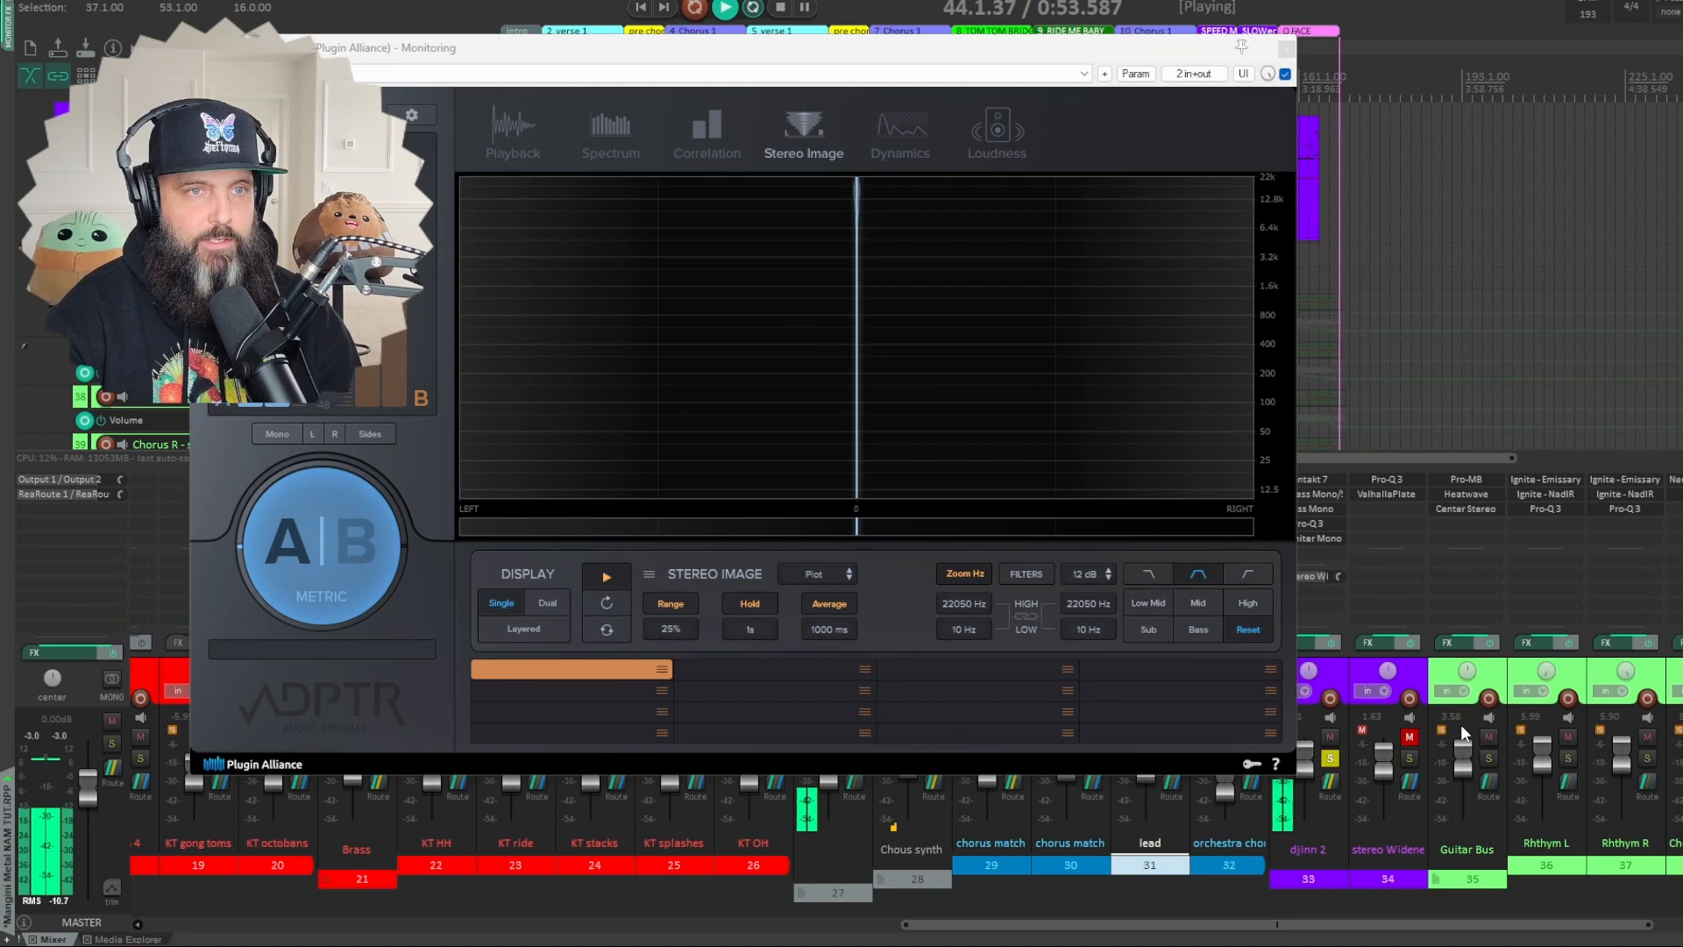
left_click(1410, 737)
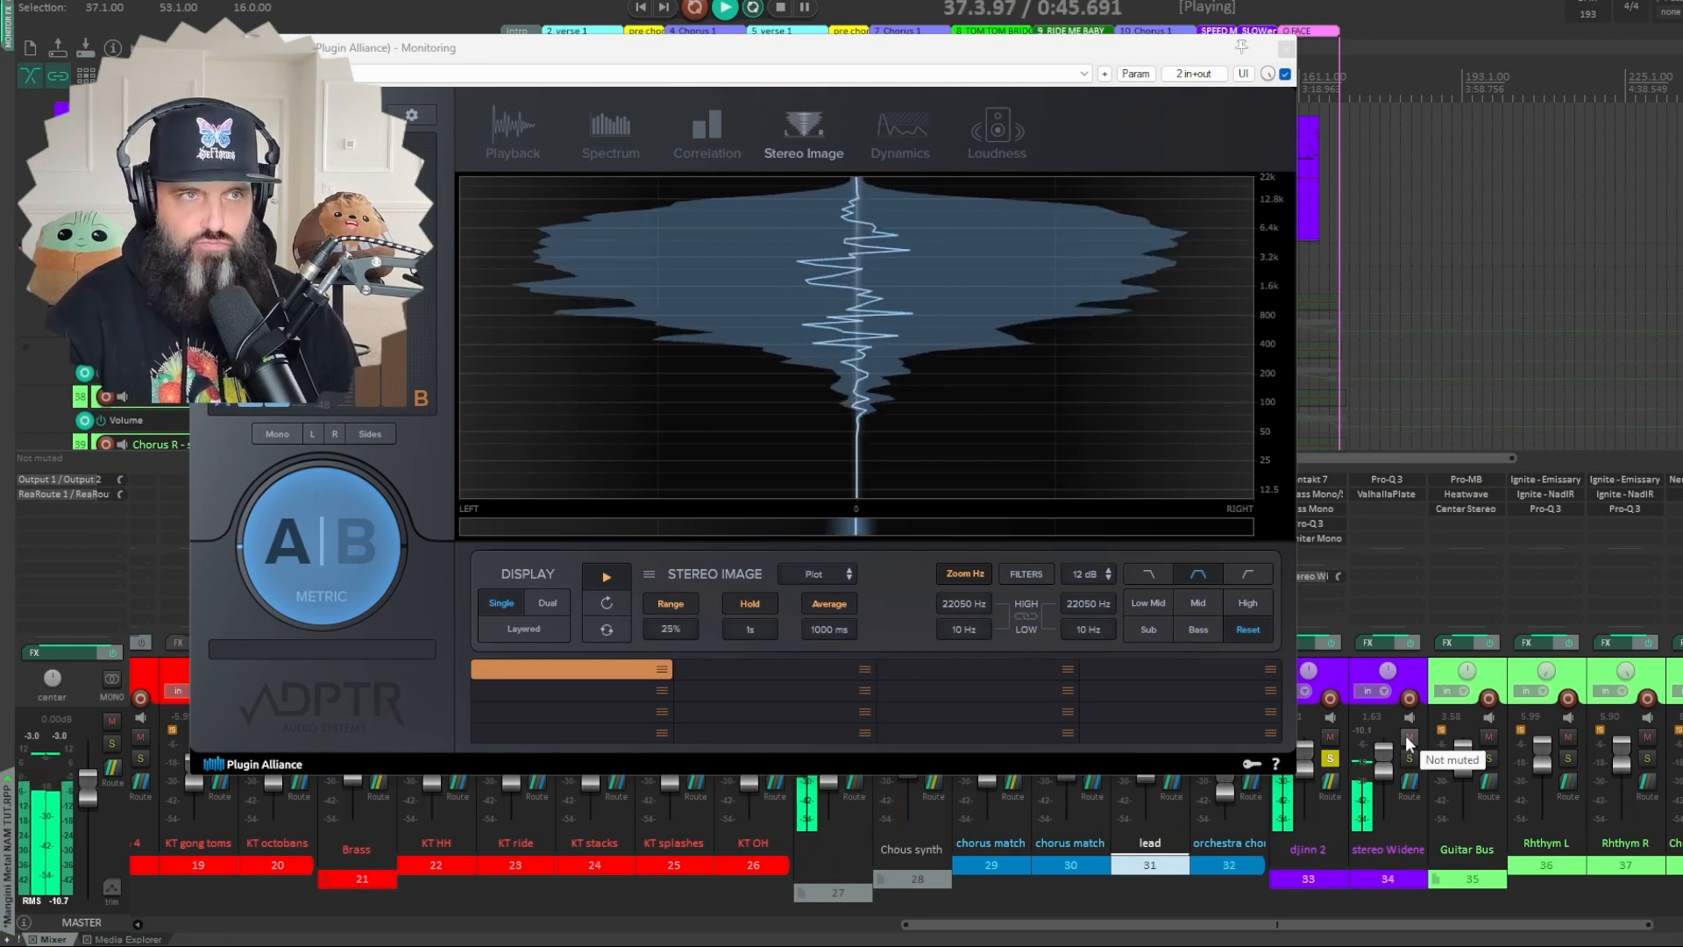
- Stop the song and bring up FabFilter Pro-Q 3 on the djinn 2 track
left_click(1410, 741)
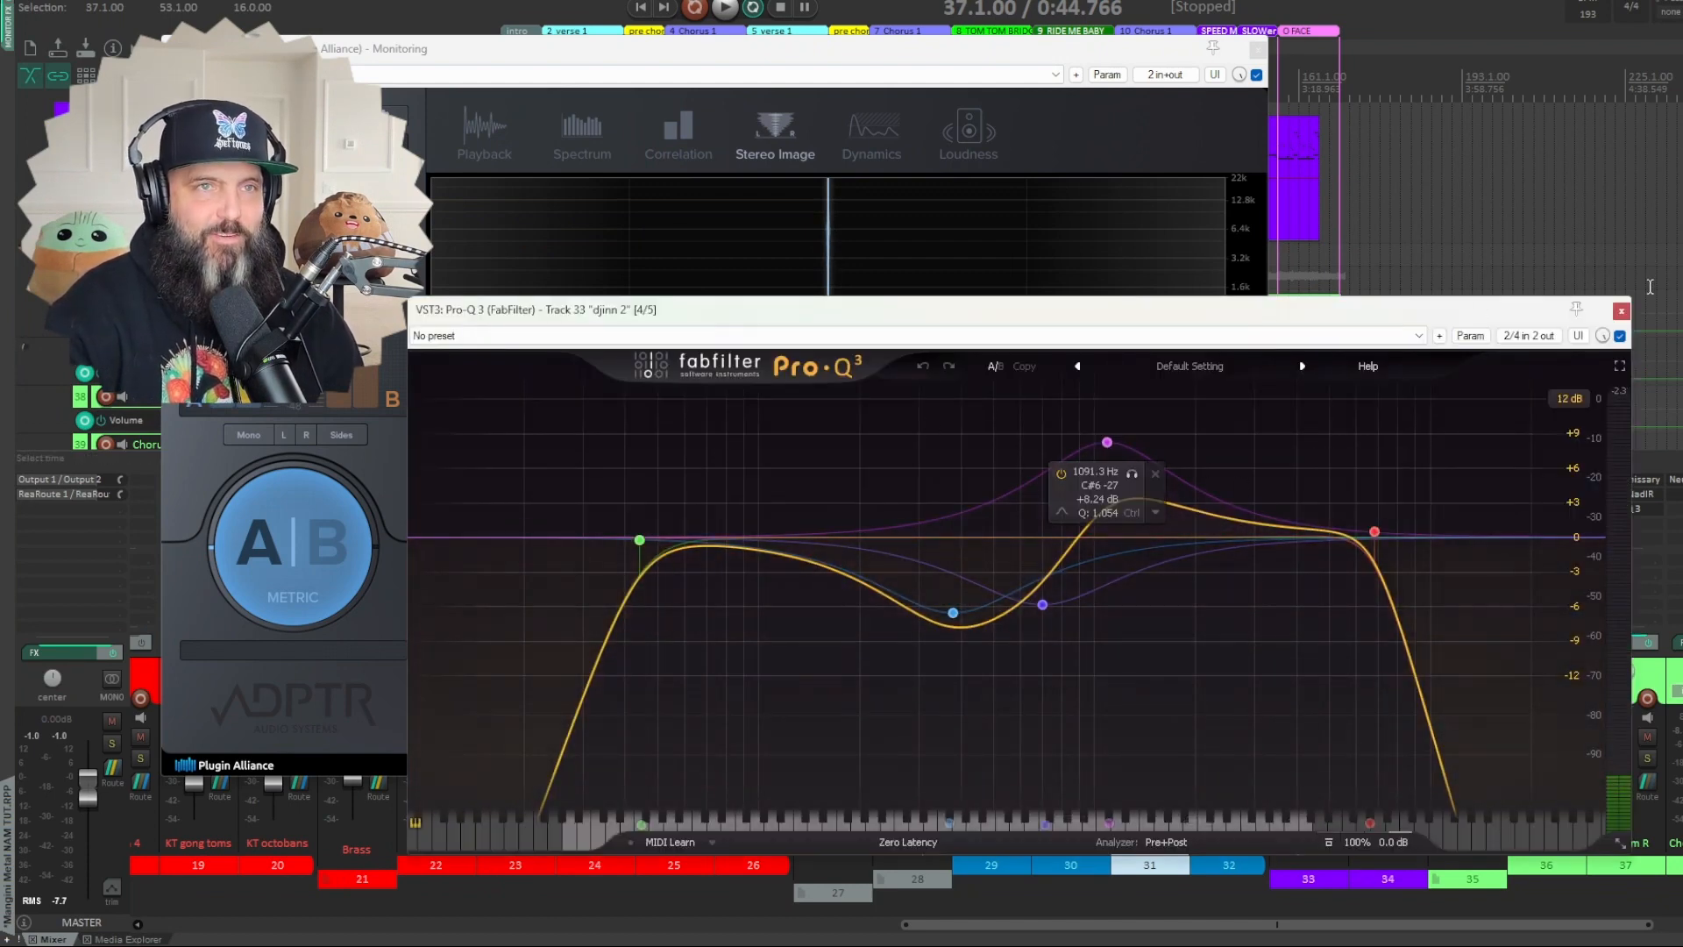
- Close the djinn 2 EQ, mute the Widener track, then play and stop the song
left_click(1621, 311)
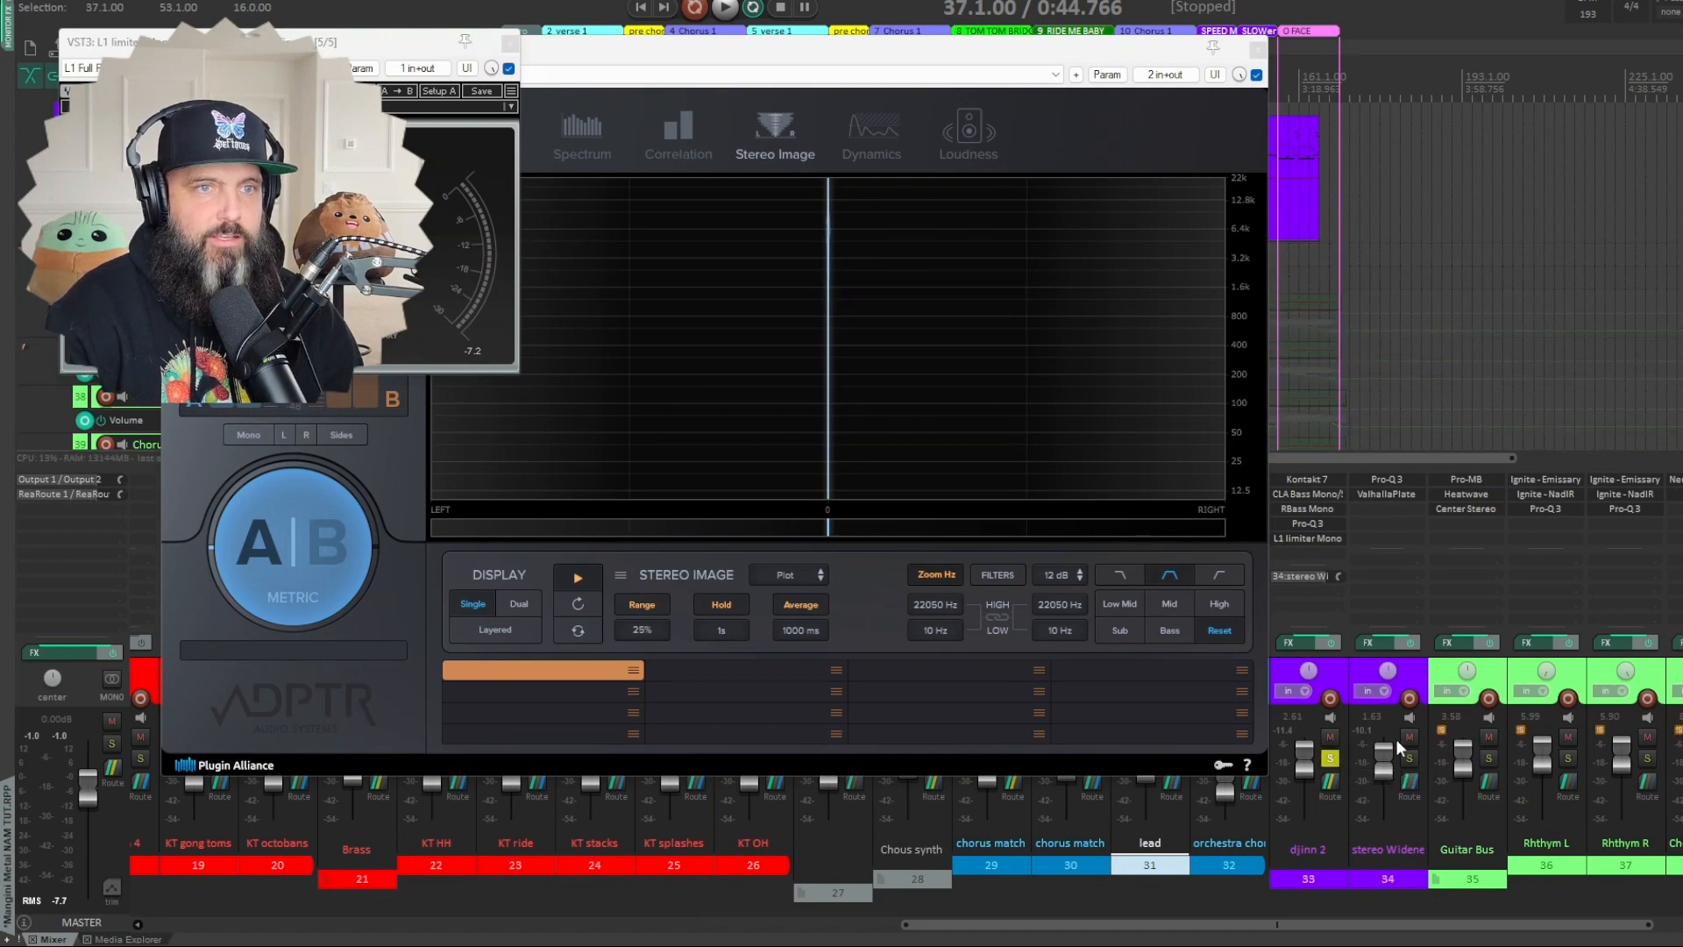
left_click(1410, 738)
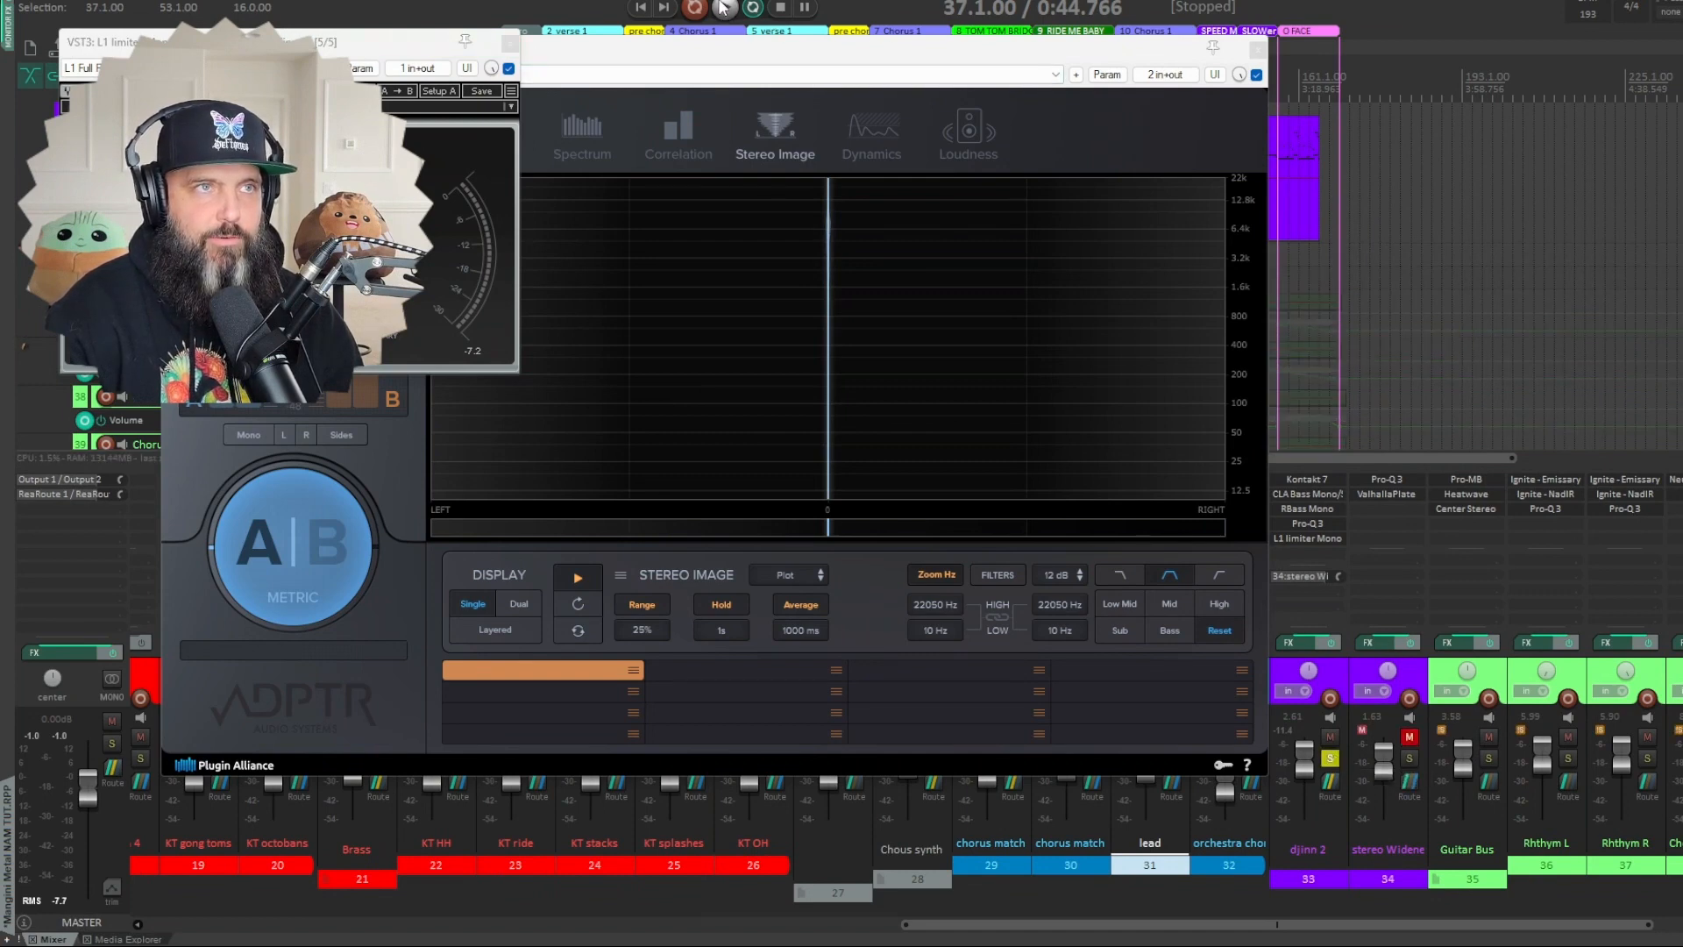
left_click(694, 8)
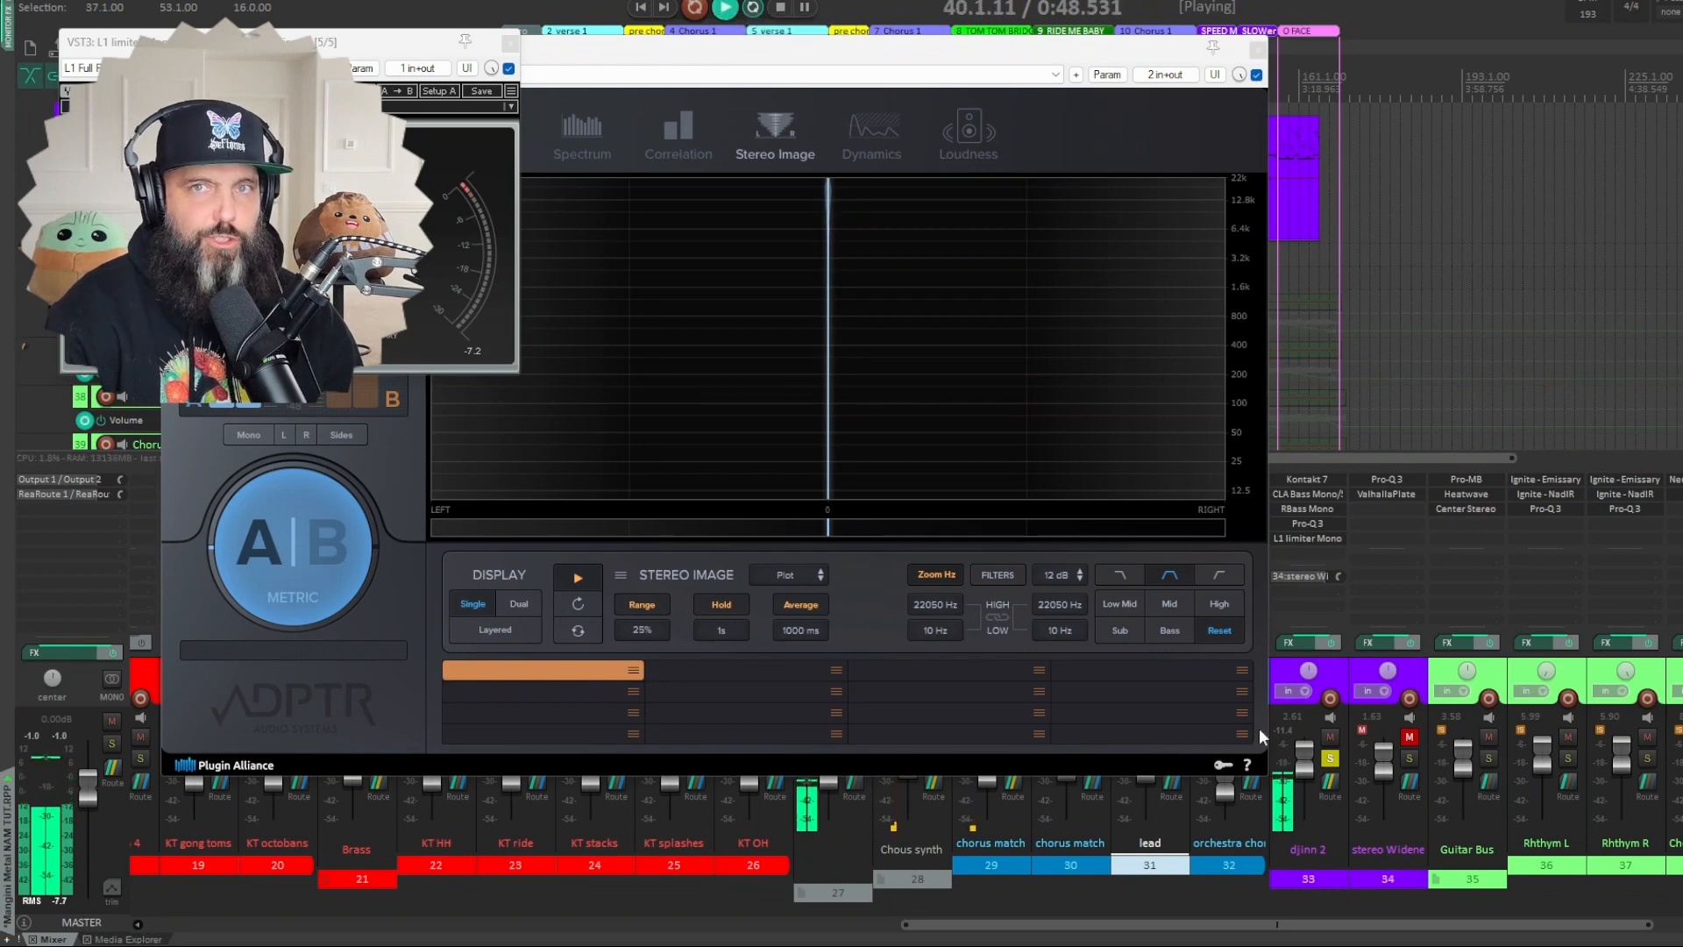
left_click(777, 7)
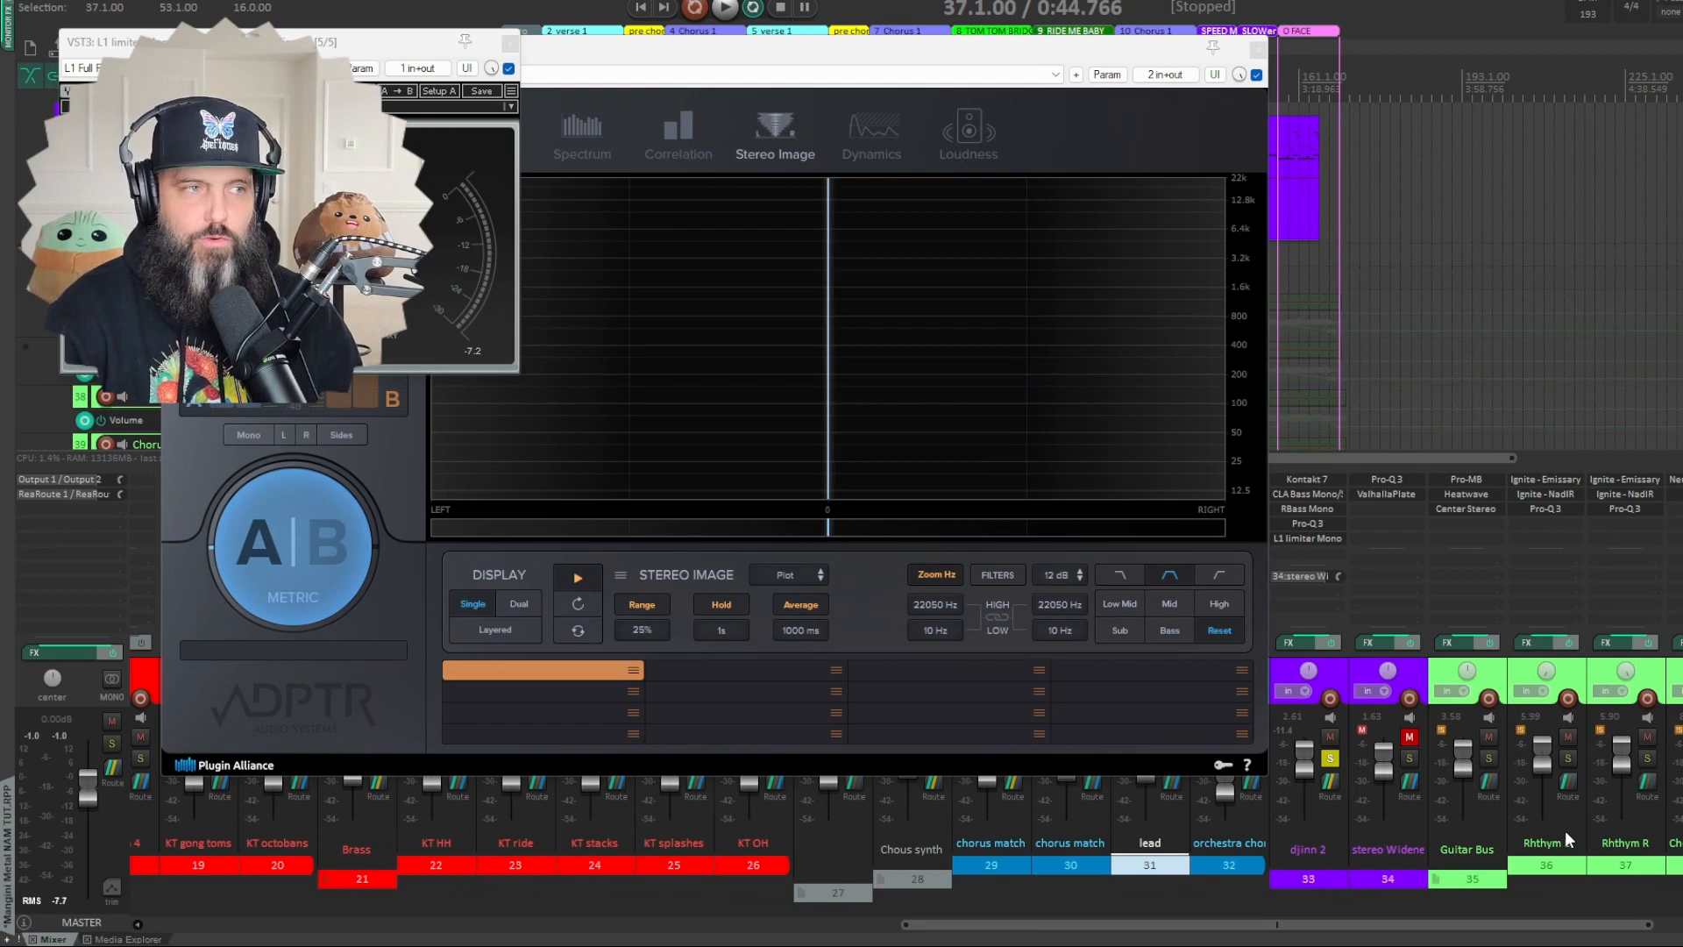
mouse_move(1455, 655)
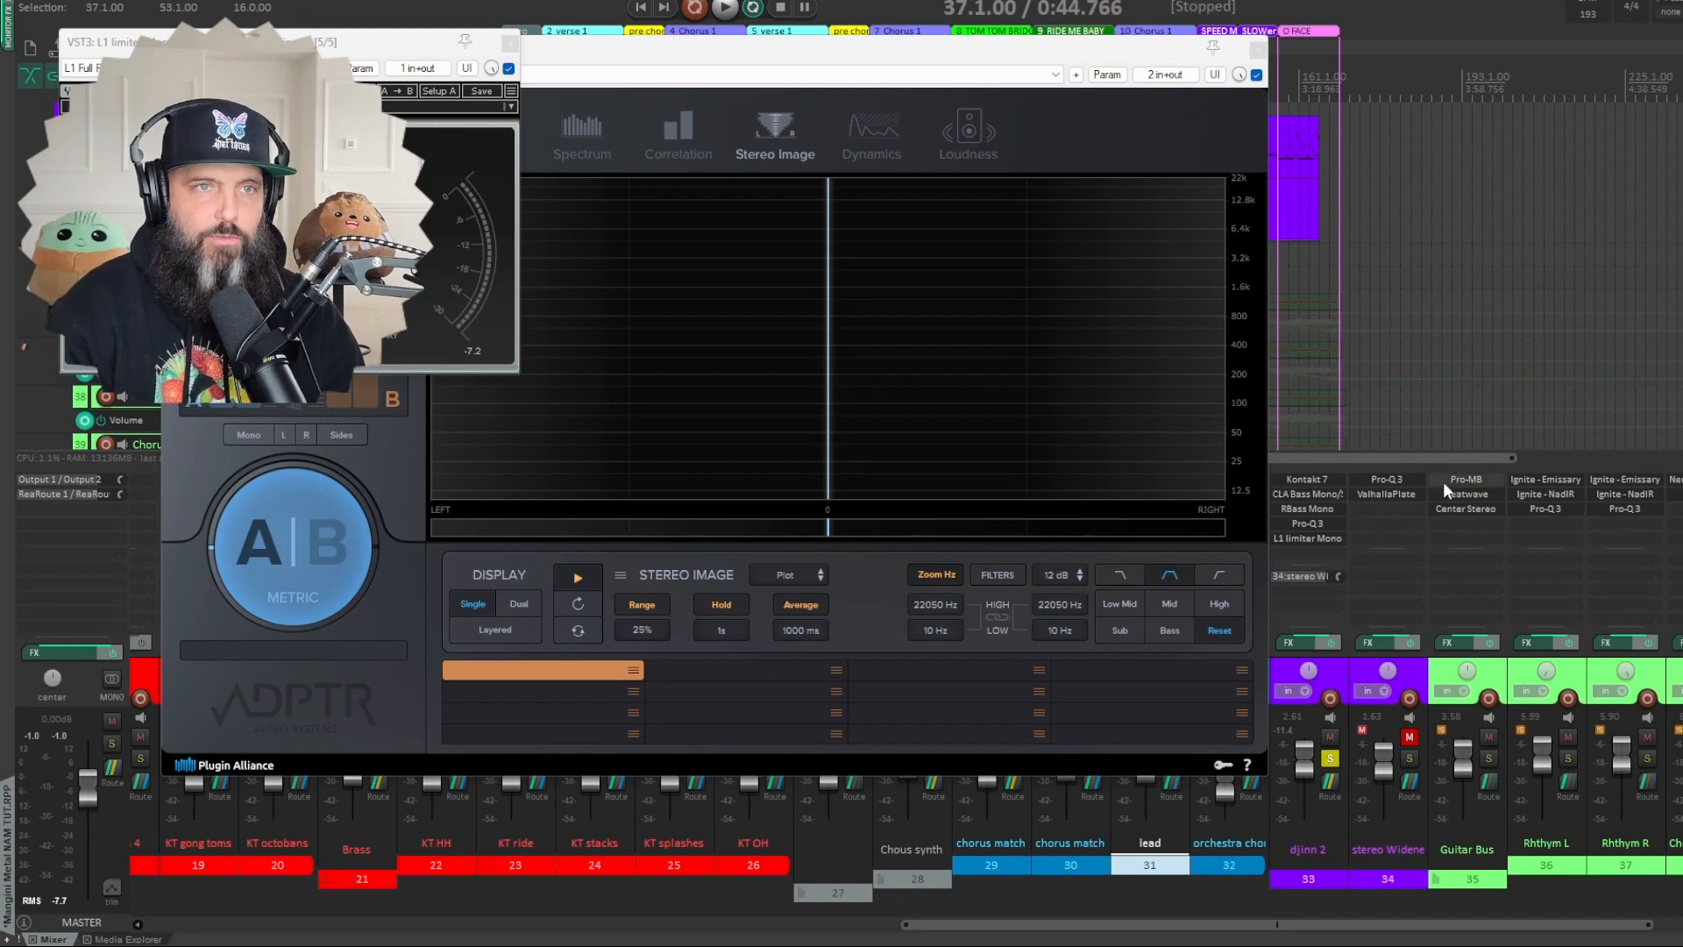
mouse_move(1386, 479)
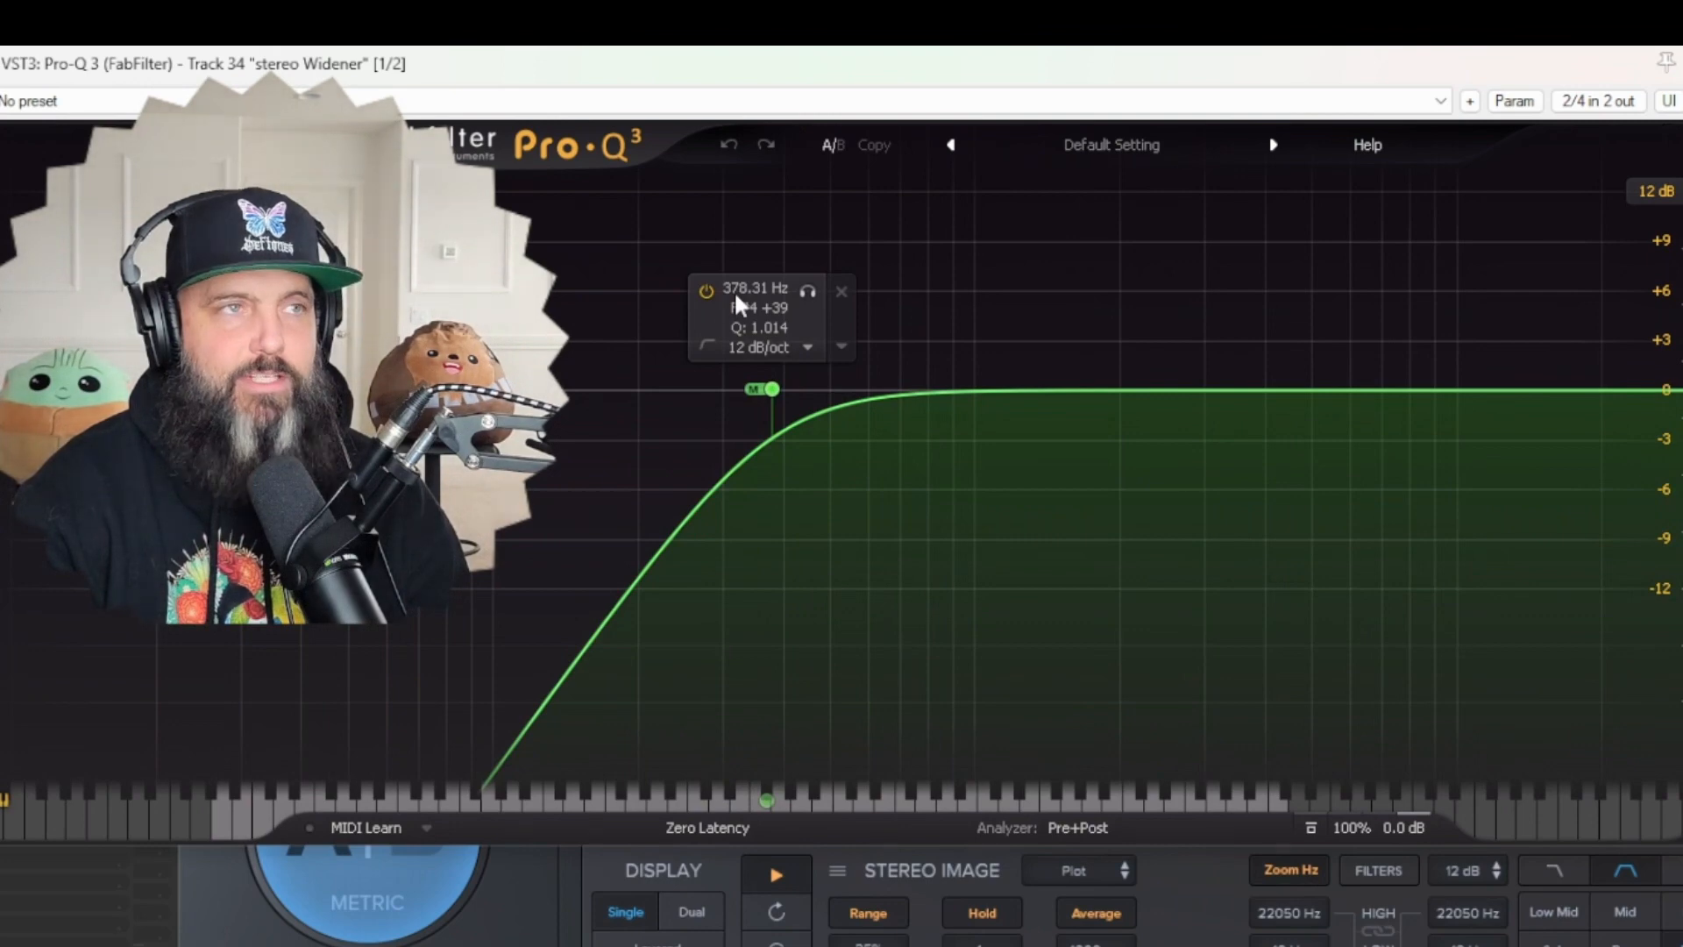
- Show the Shape, Slope and Stereo Placement options for Pro-Q 3's mid-only low cut band
right_click(766, 388)
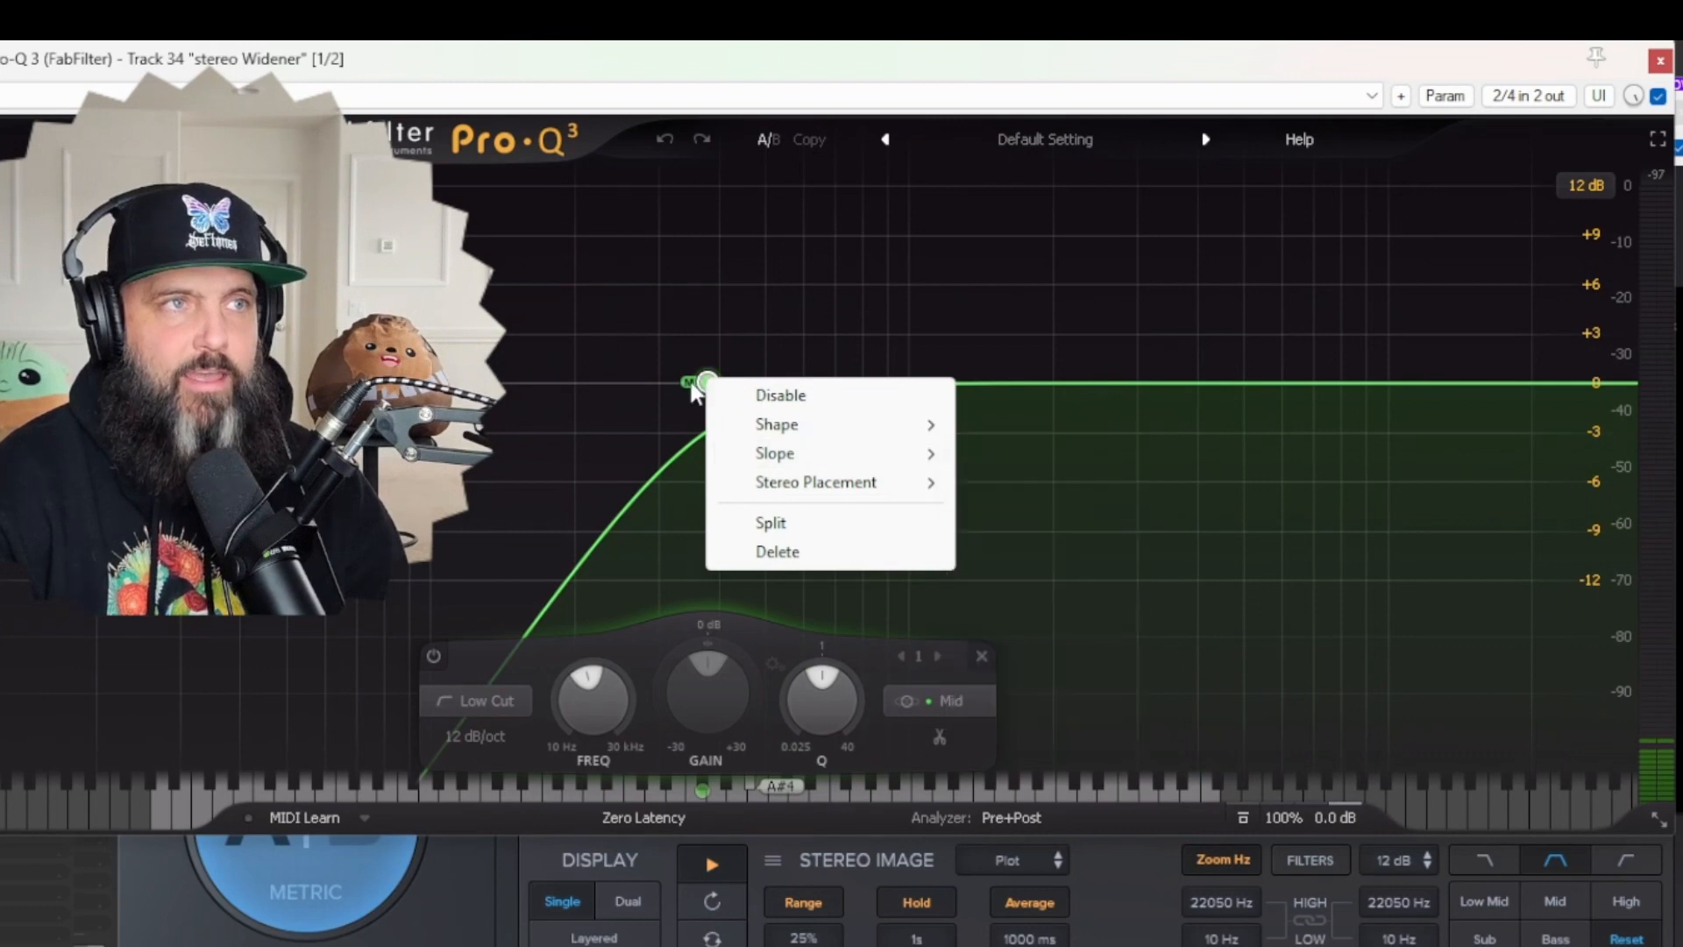
mouse_move(816, 482)
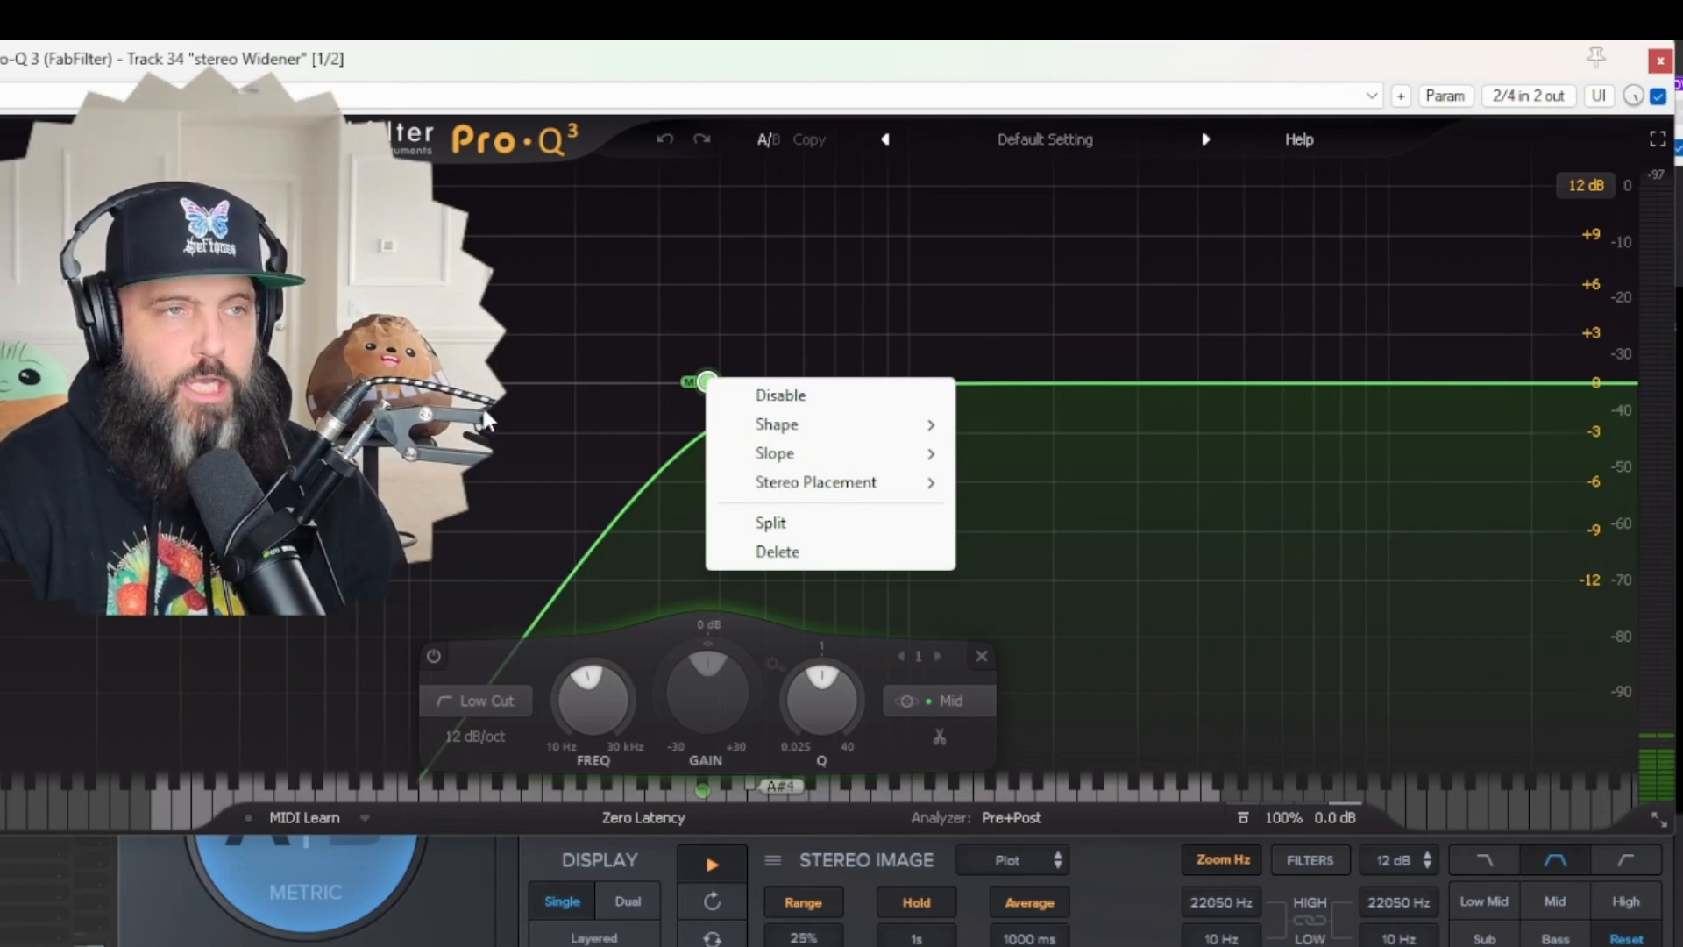
mouse_move(419, 714)
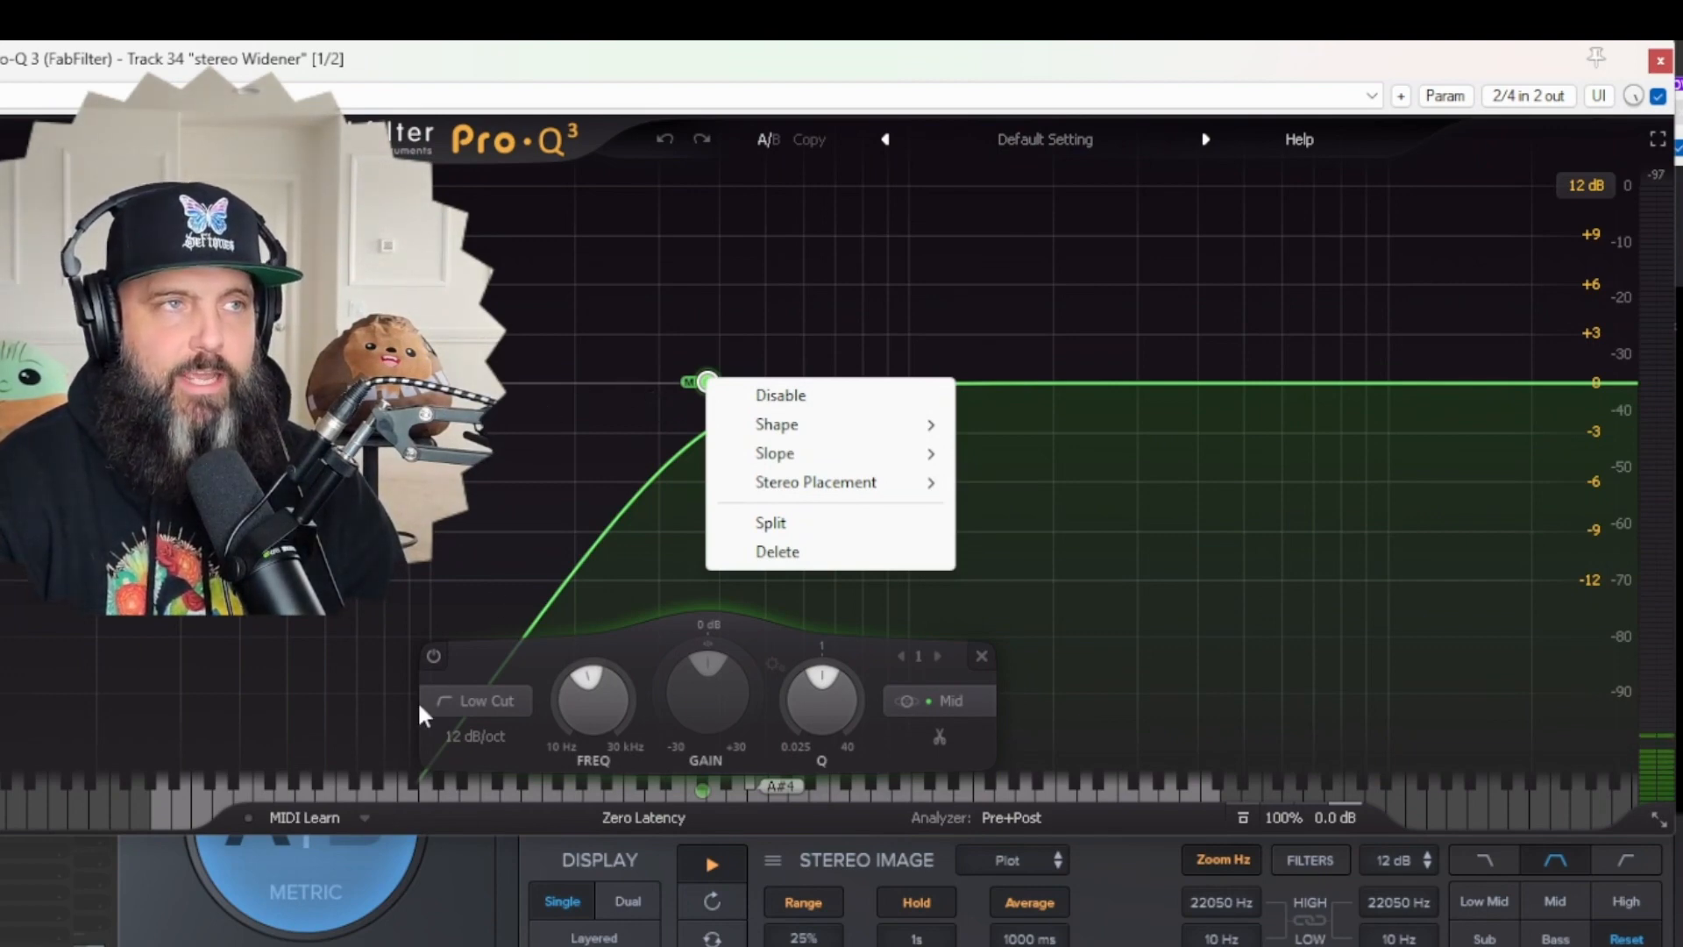
mouse_move(797, 626)
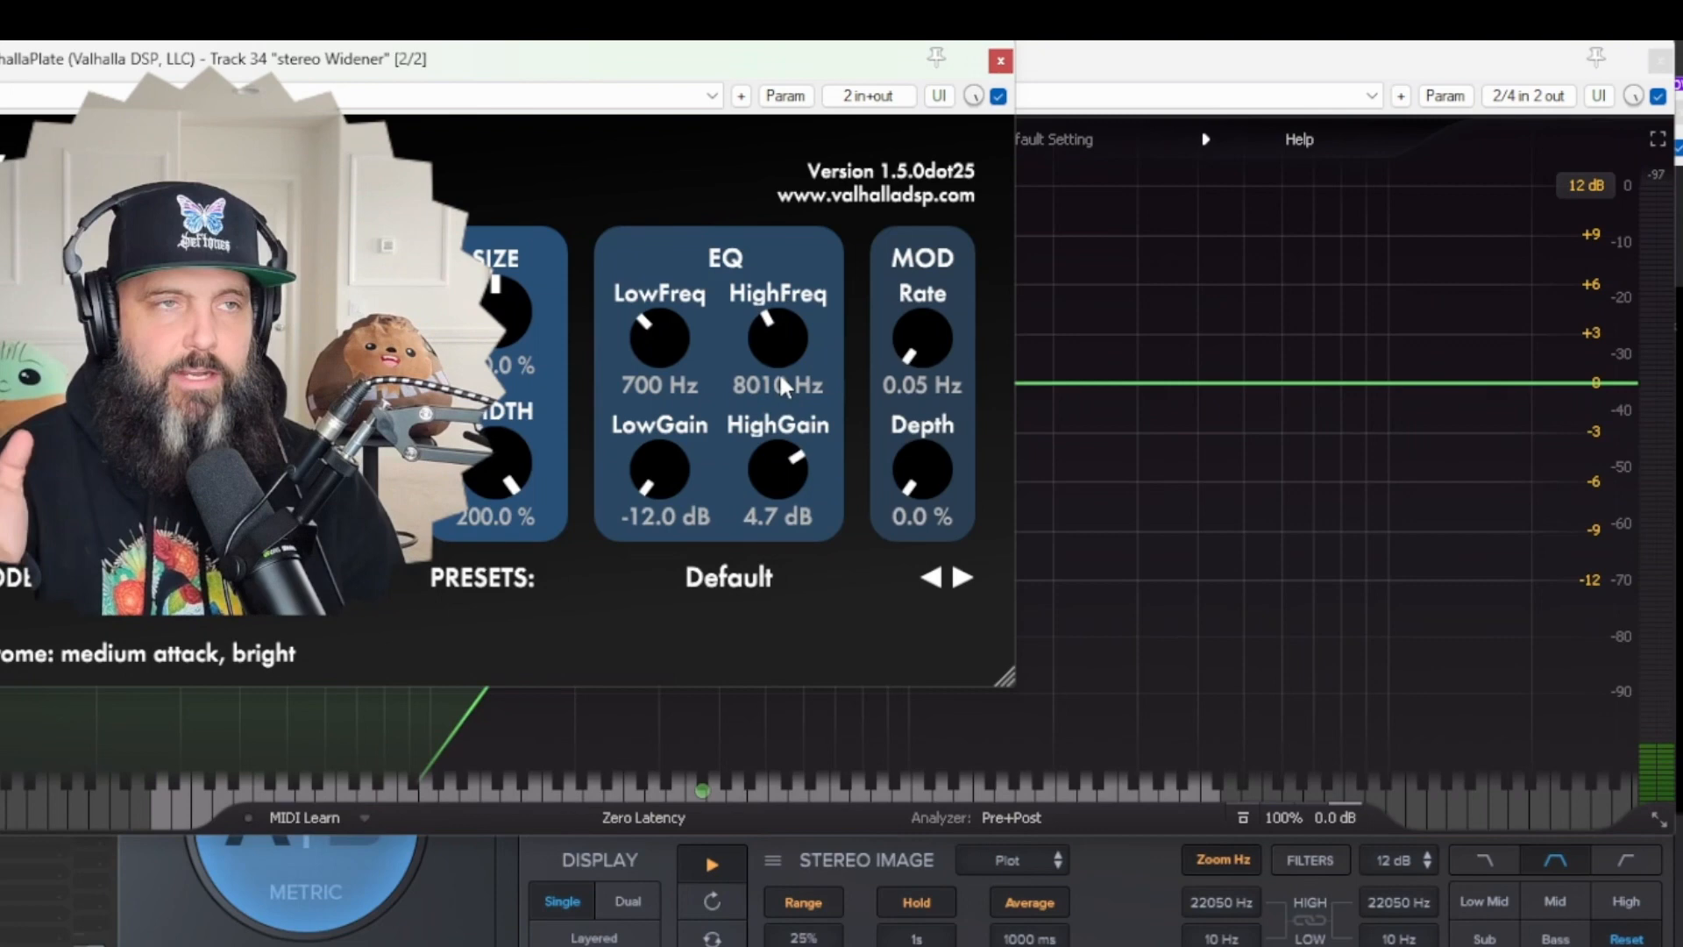
mouse_move(784, 360)
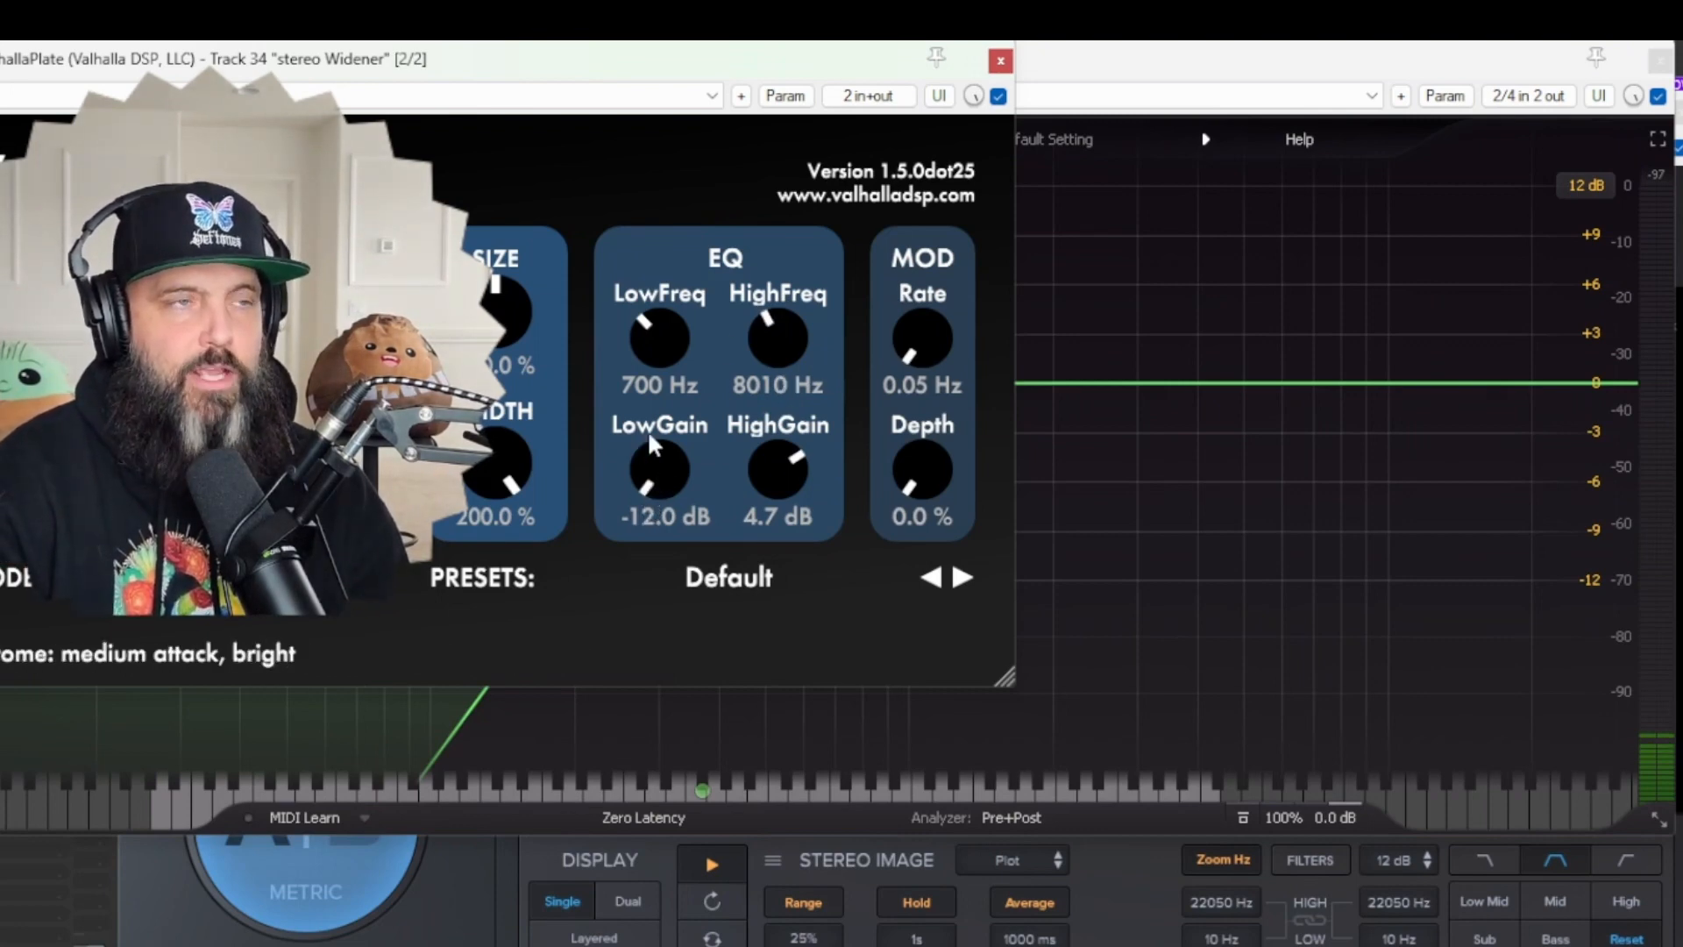
mouse_move(1149, 451)
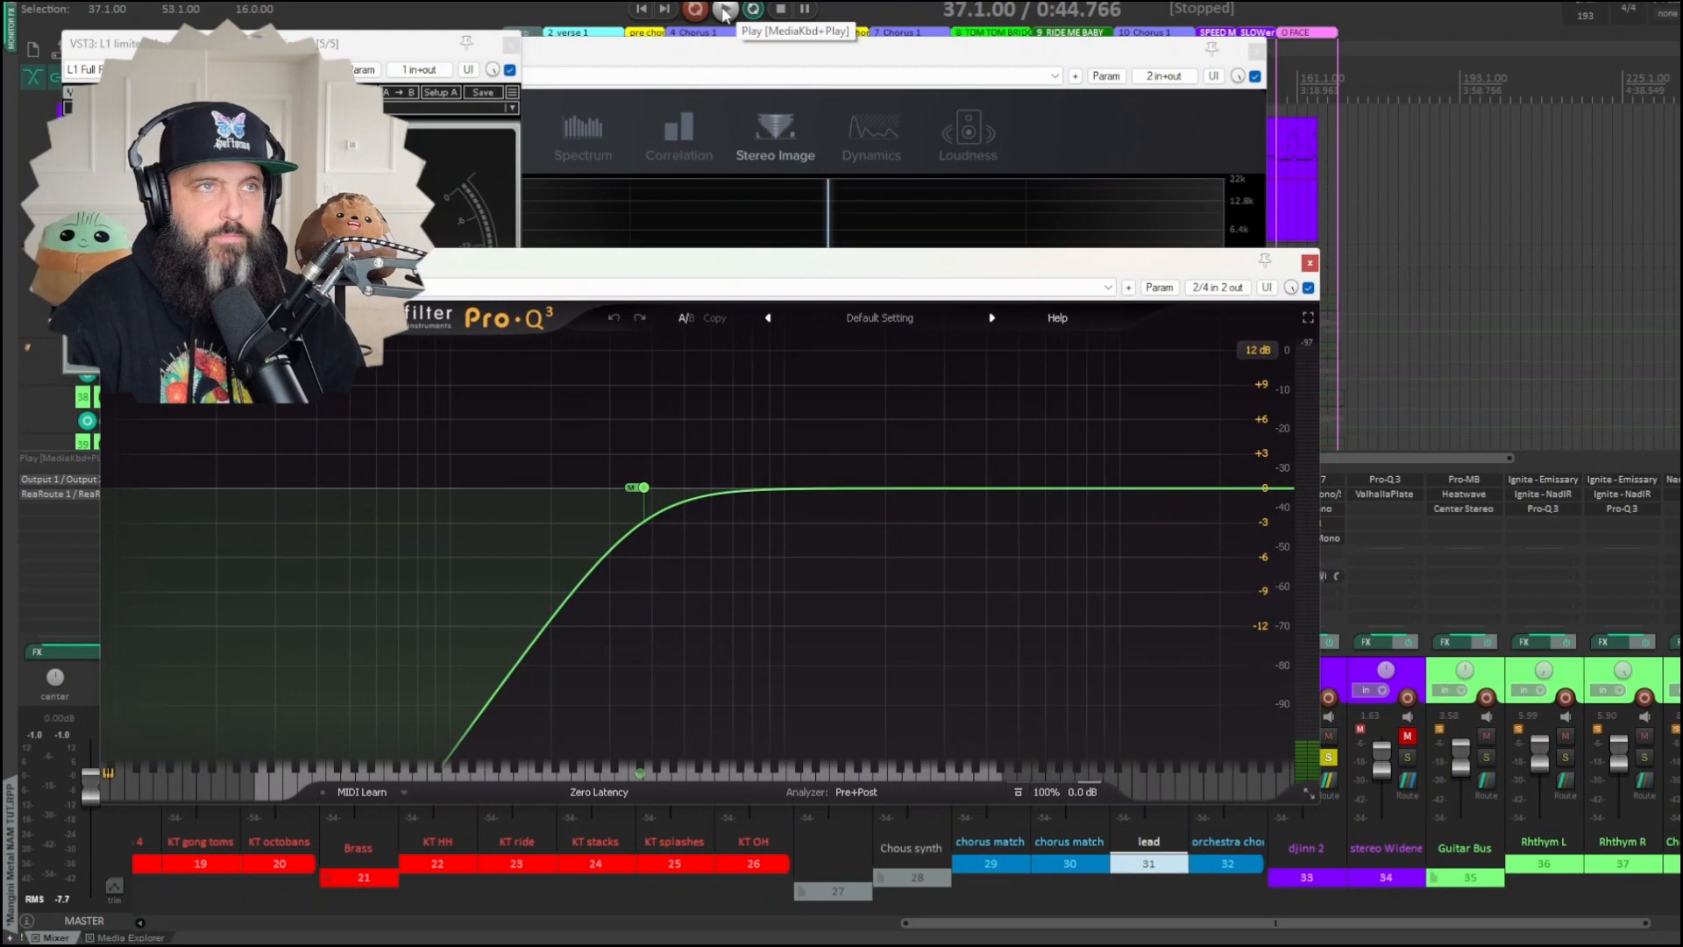
- Play the song and mute then unmute the Widener track twice to compare
left_click(725, 9)
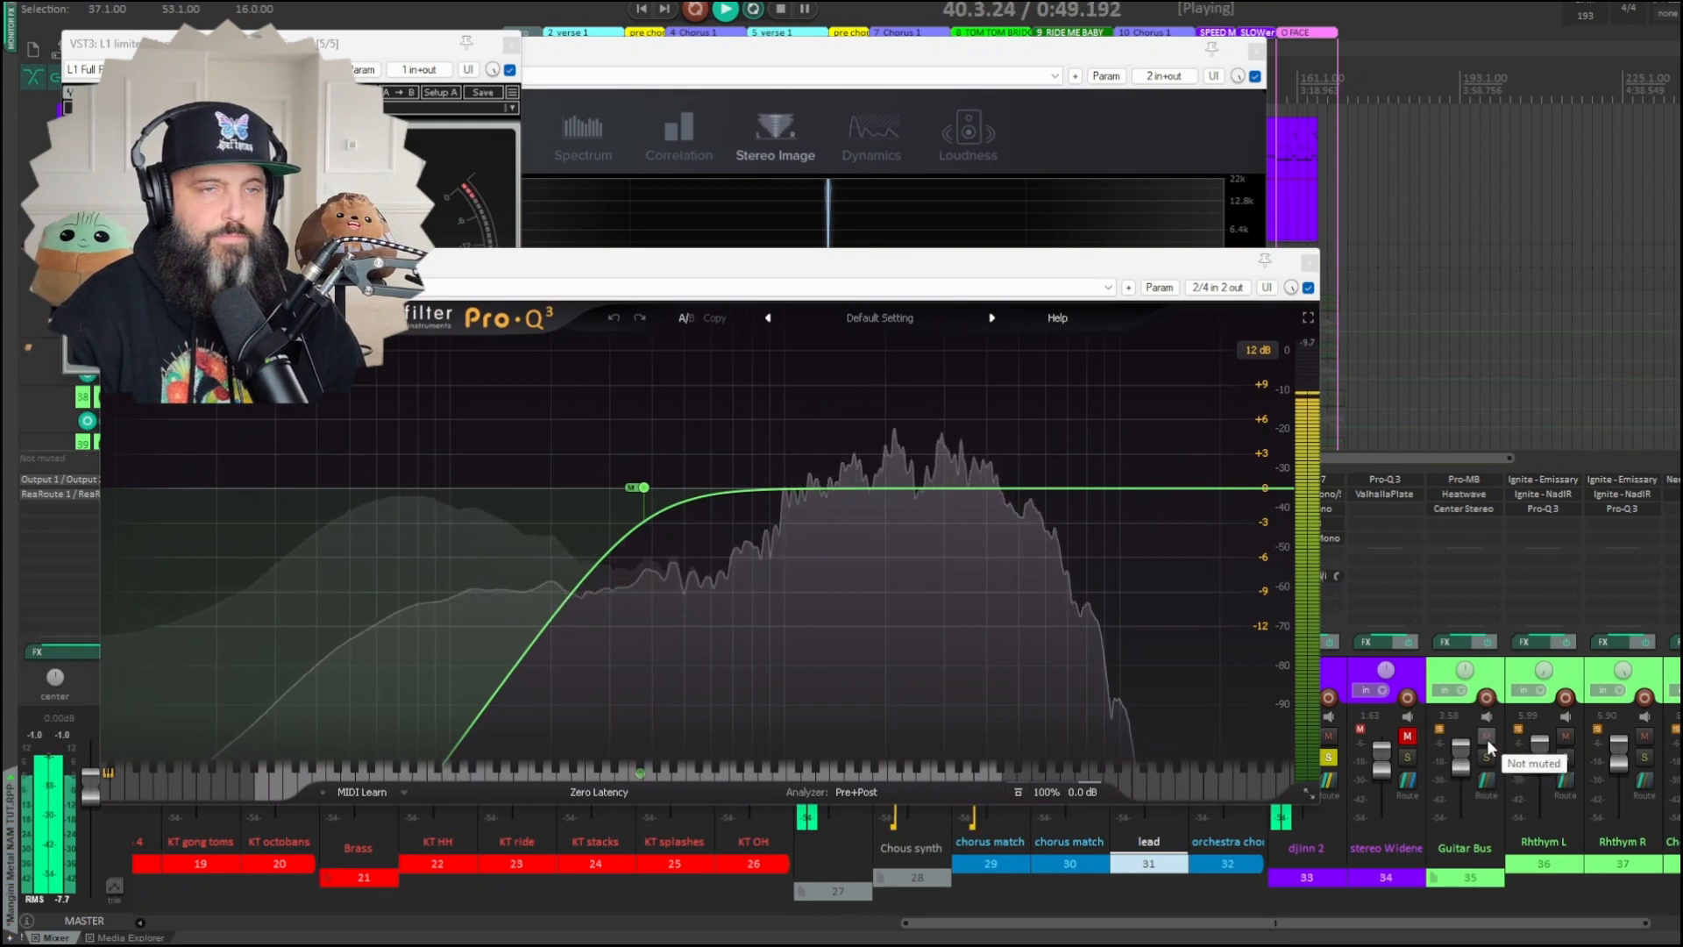
left_click(1408, 737)
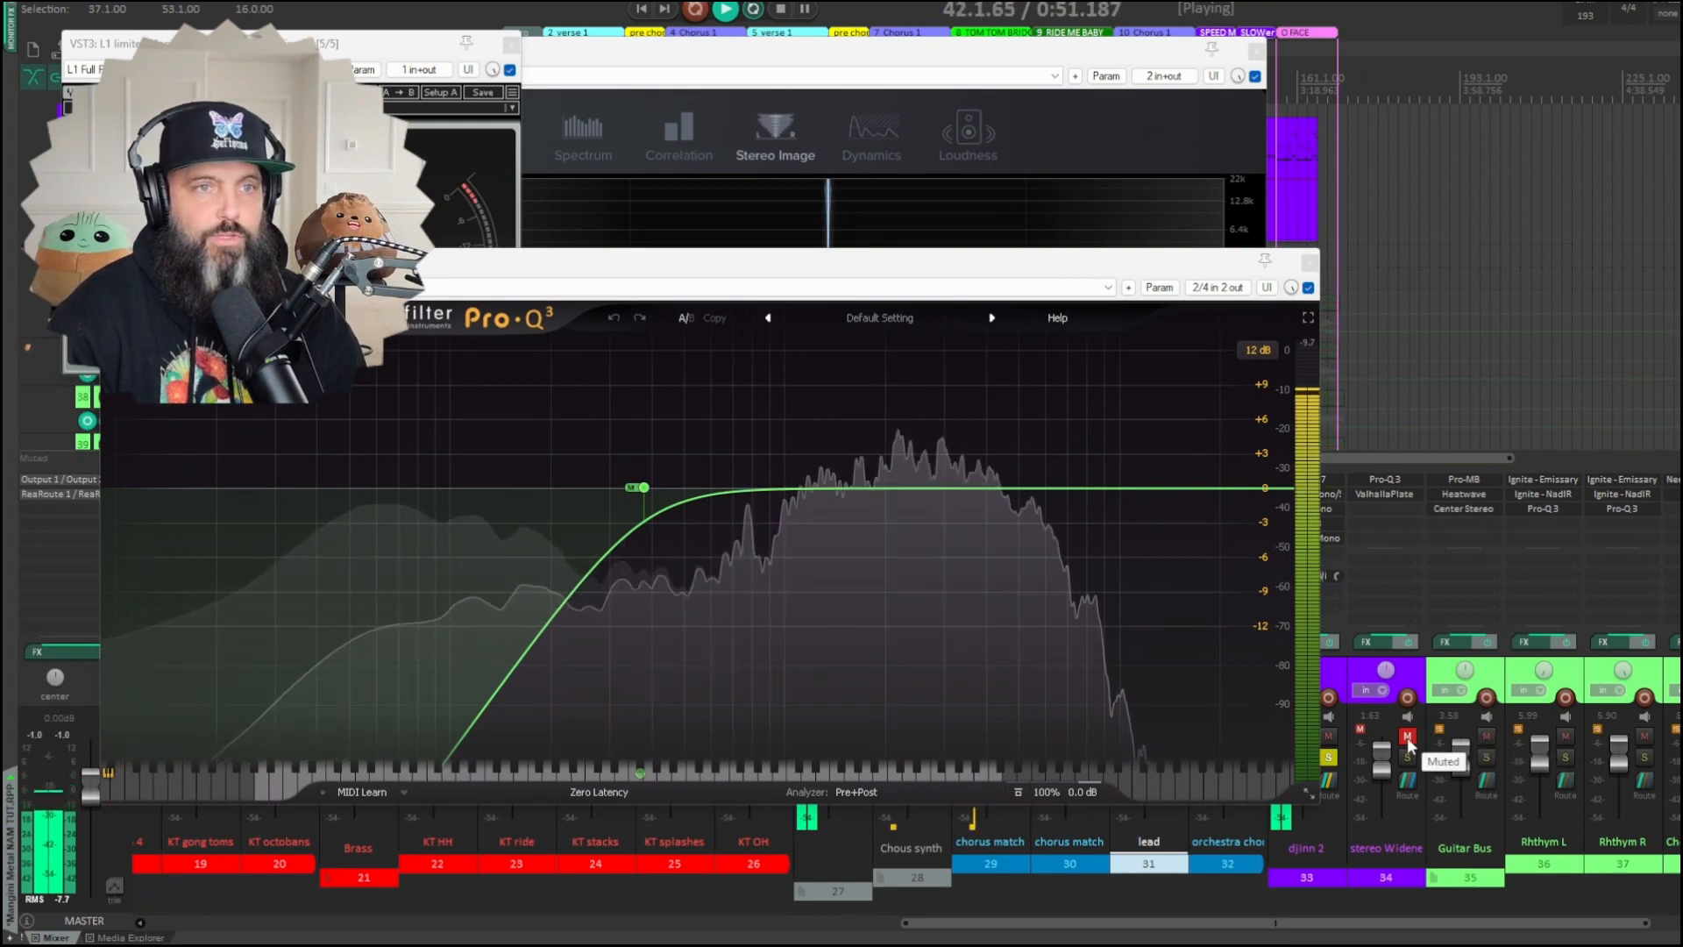
left_click(1408, 736)
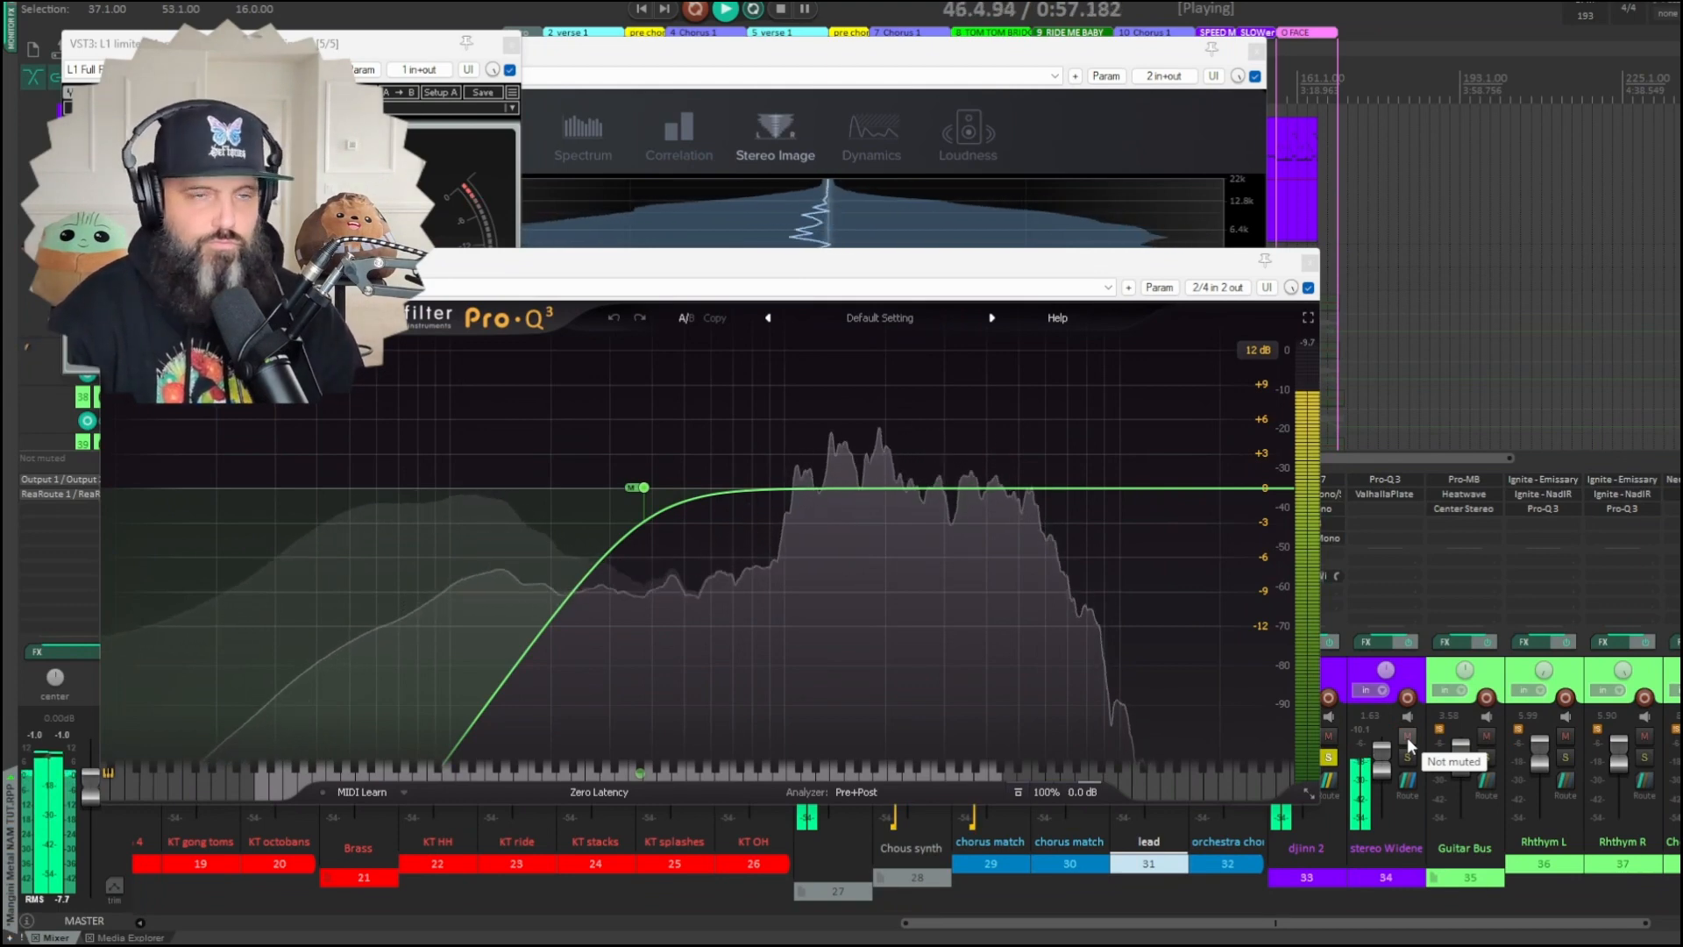
left_click(1407, 736)
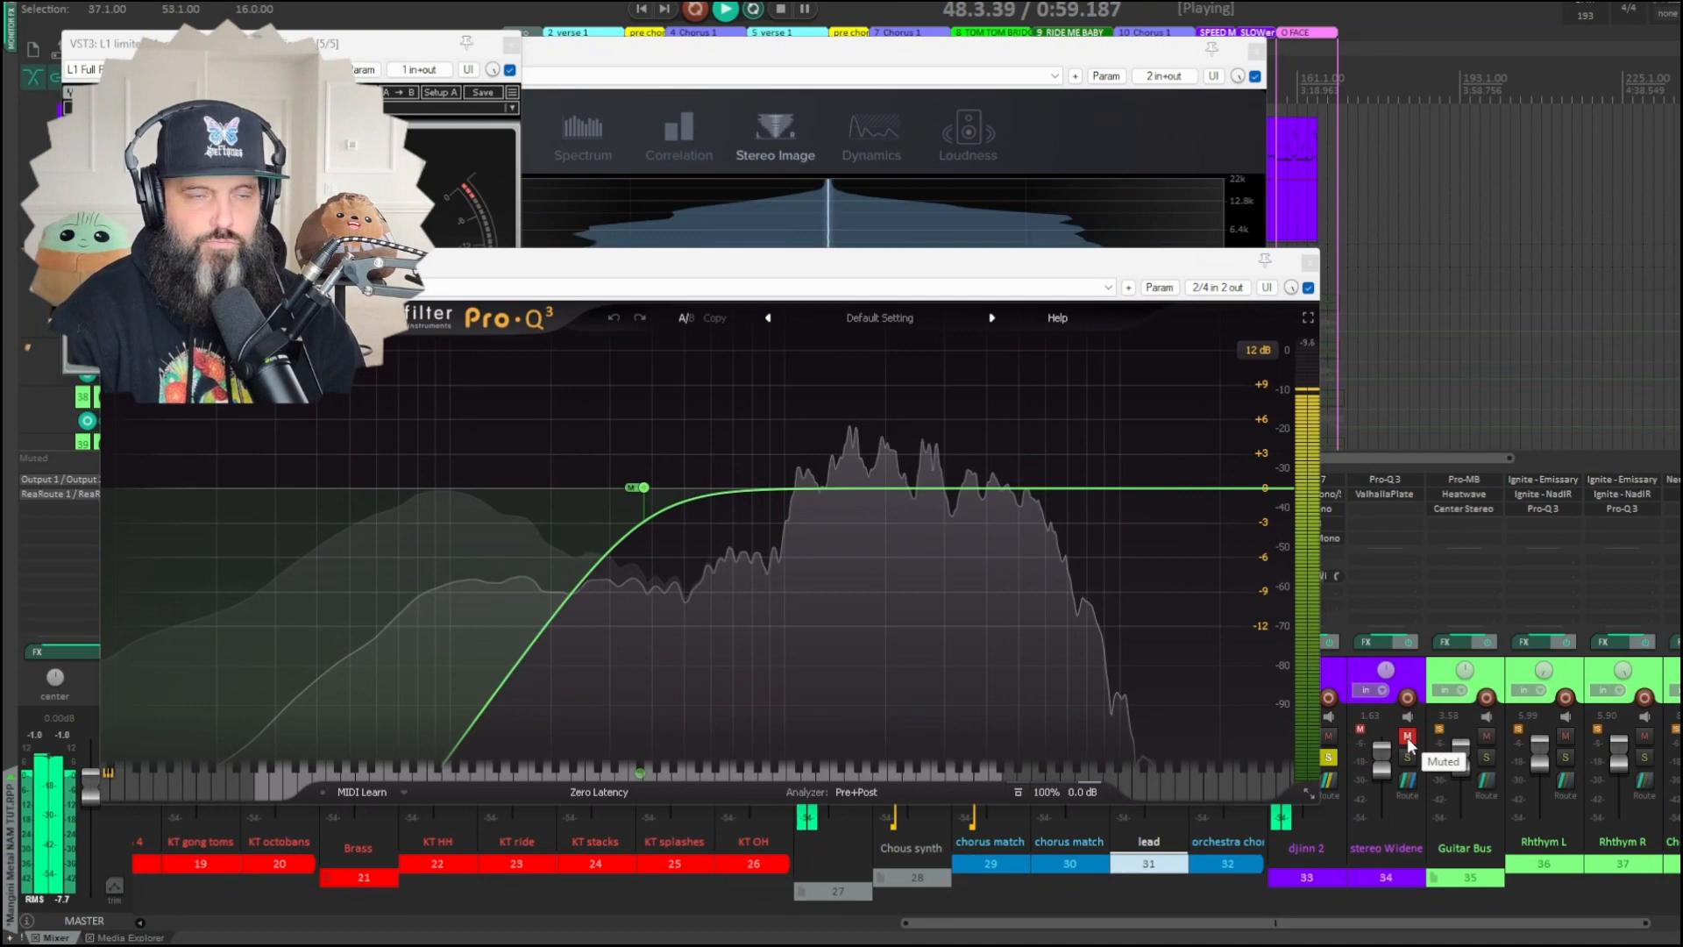
left_click(1407, 737)
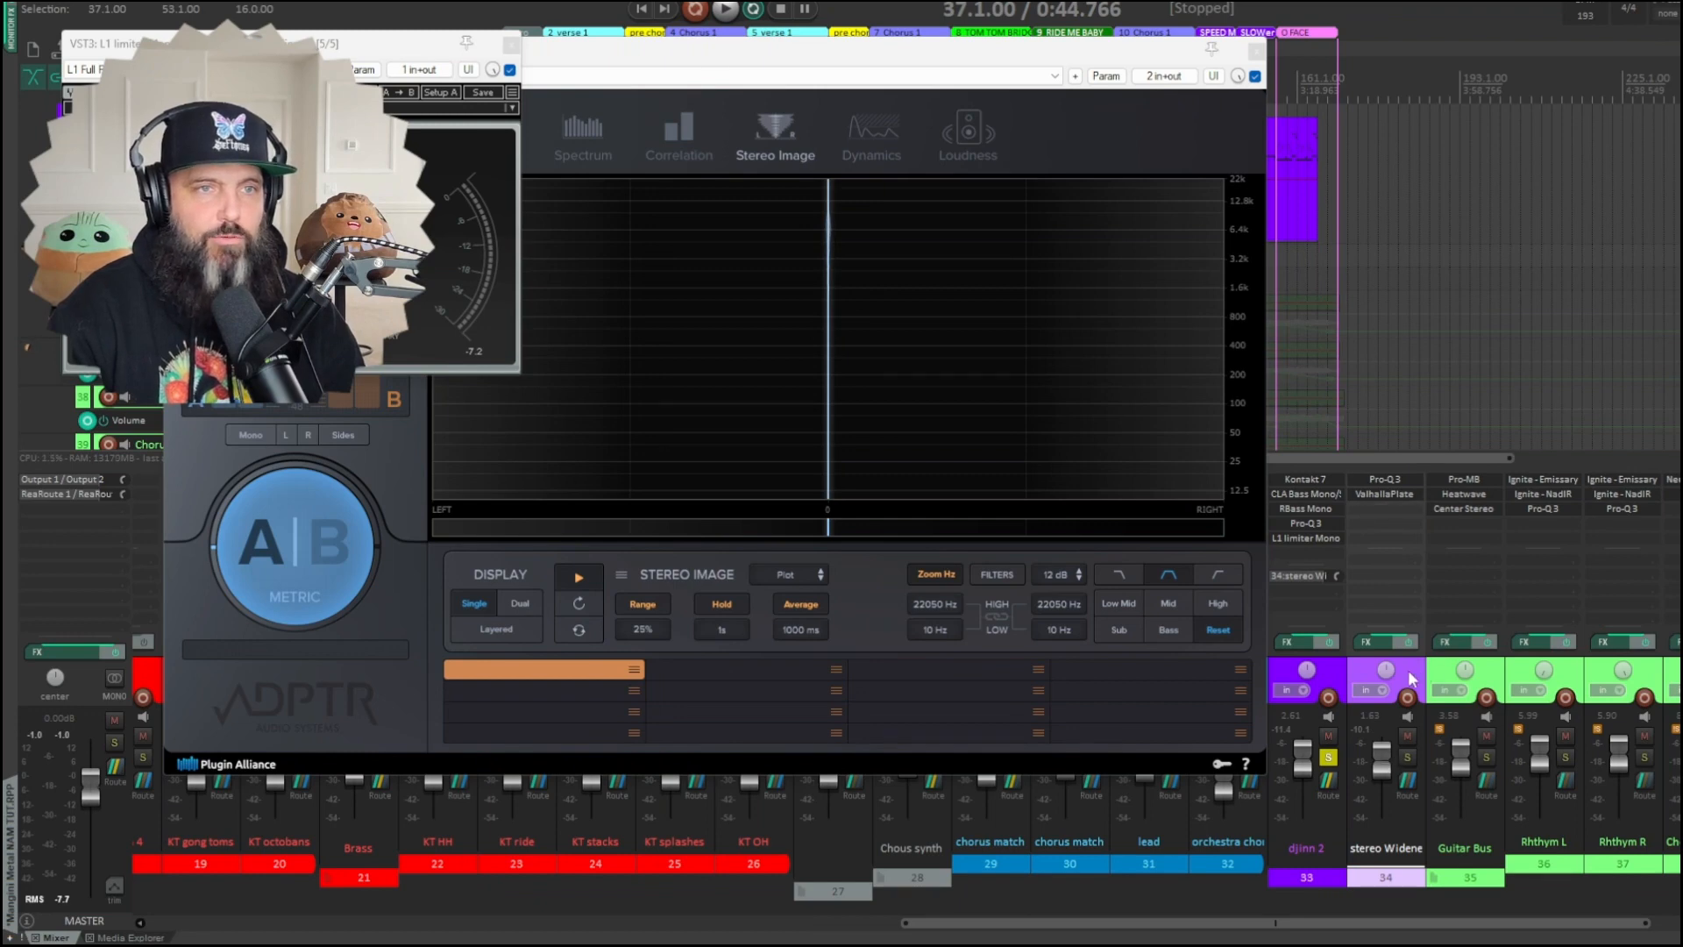
right_click(1410, 676)
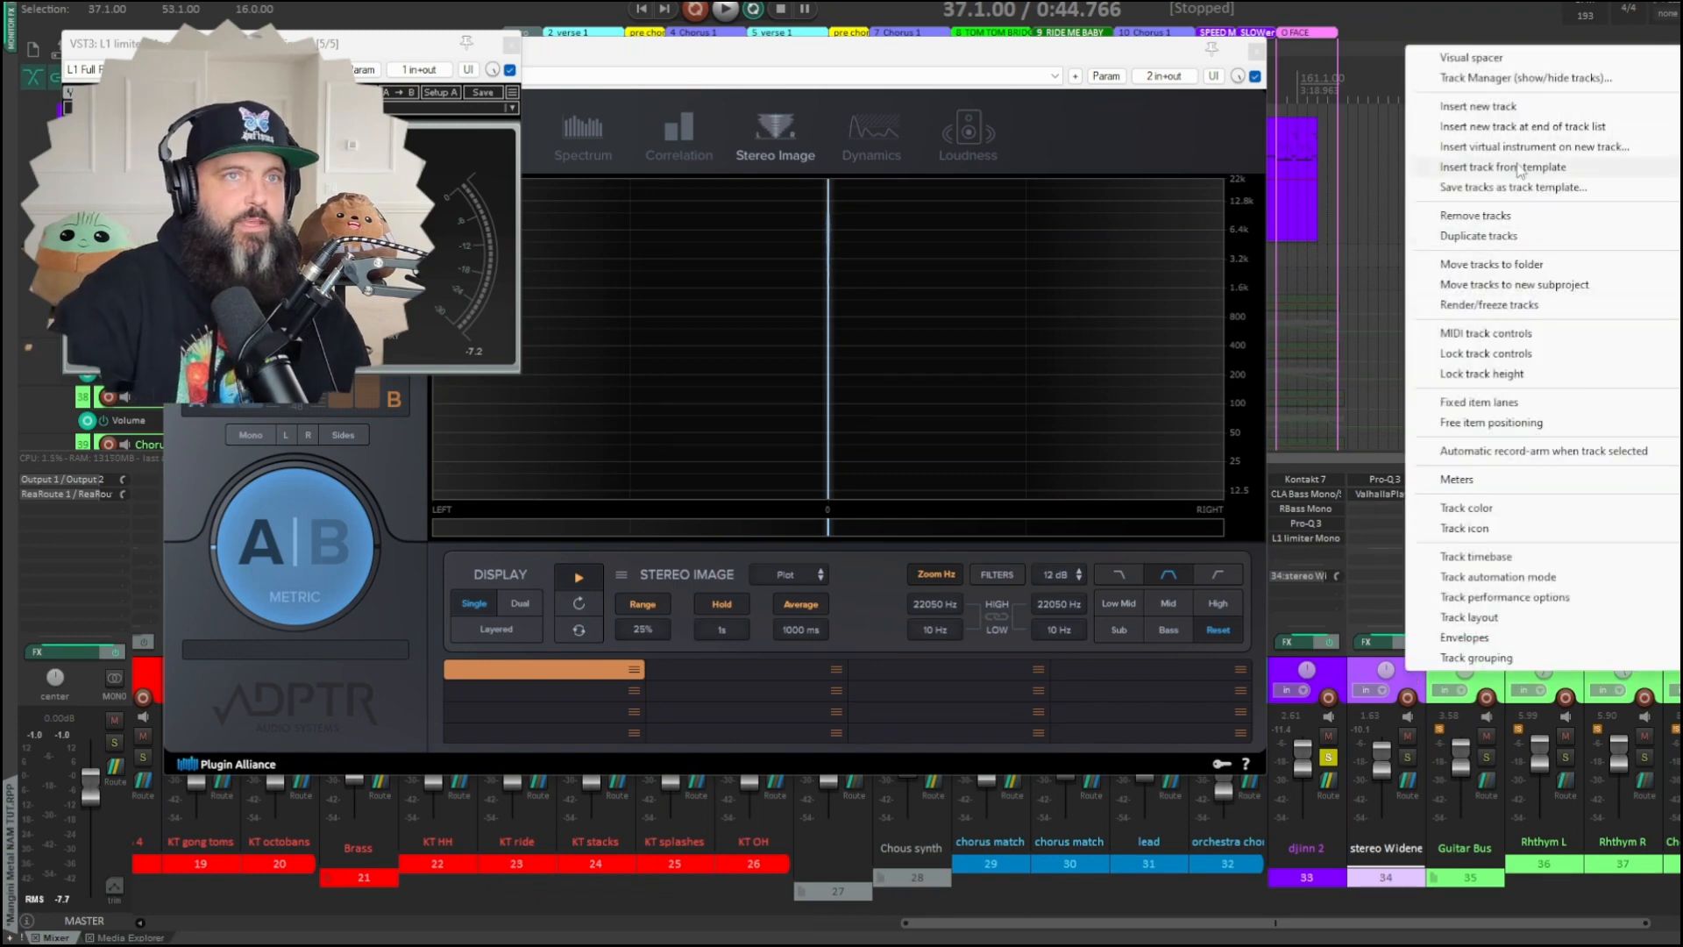
left_click(1512, 187)
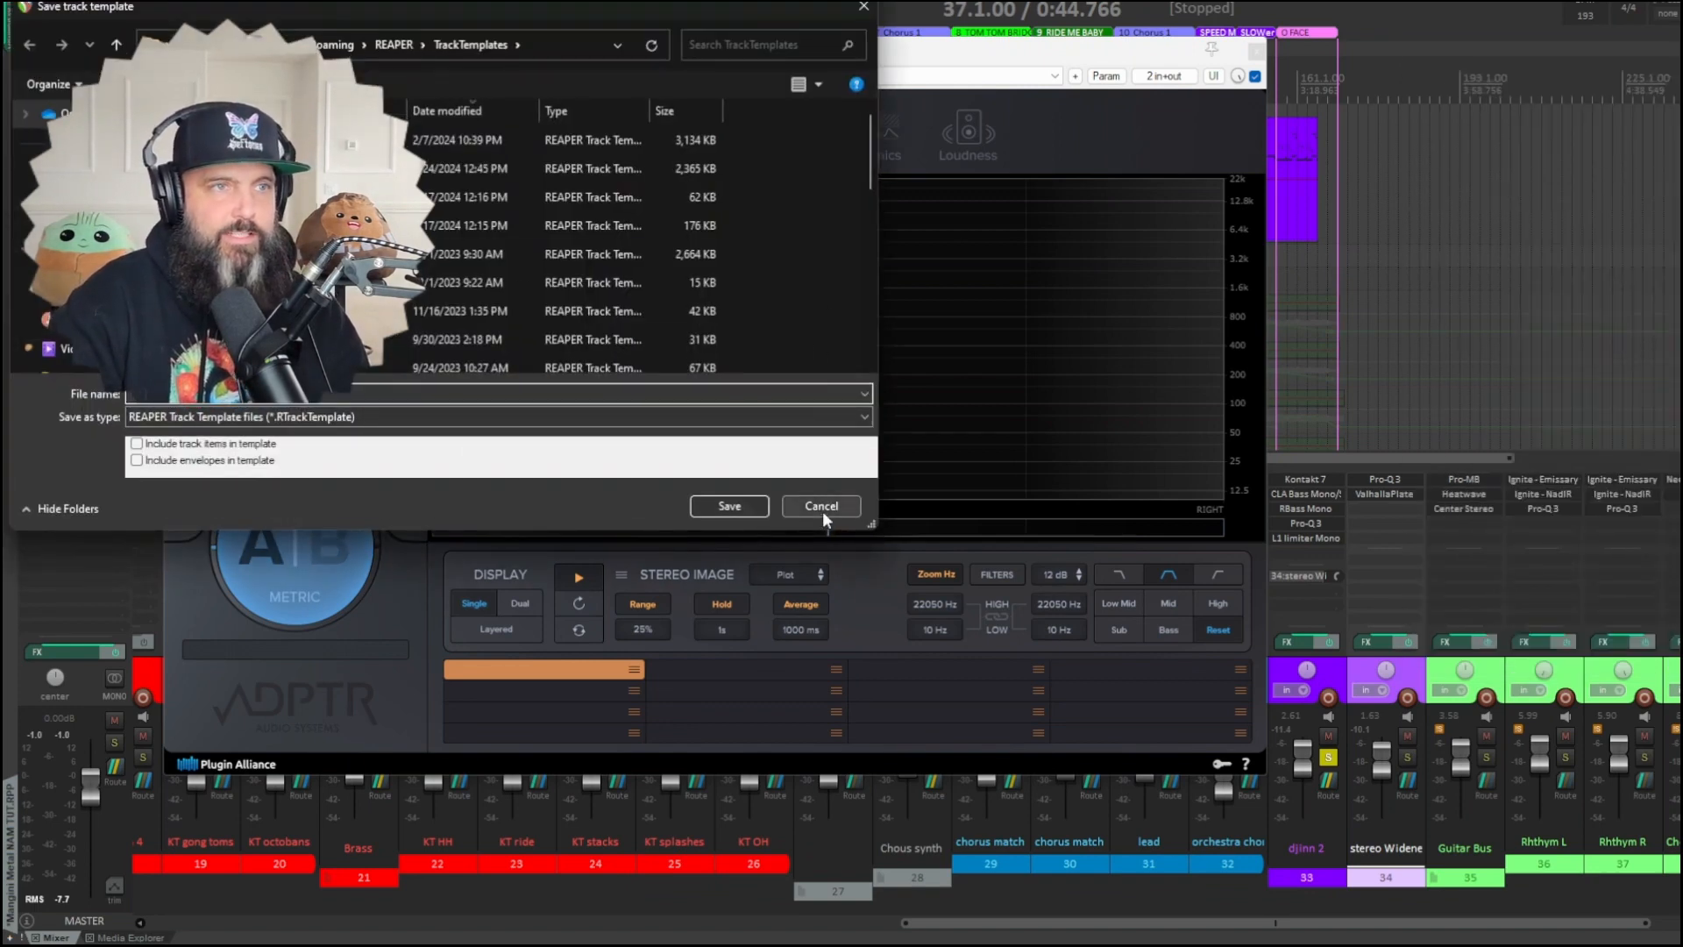
left_click(822, 506)
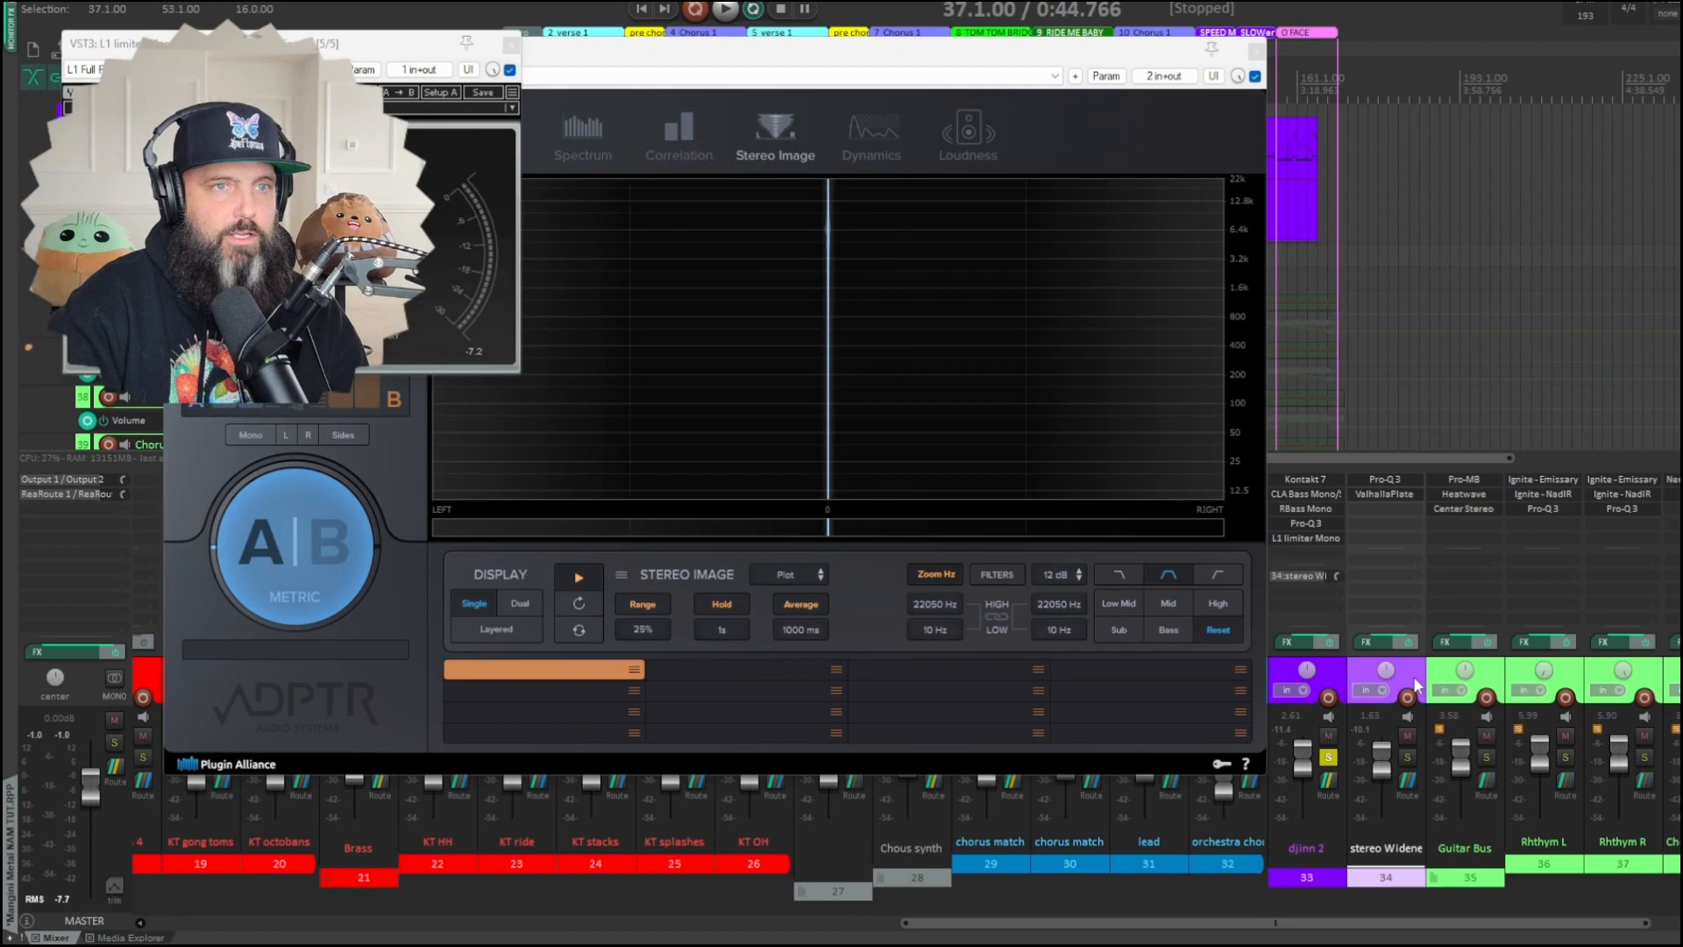
right_click(1395, 676)
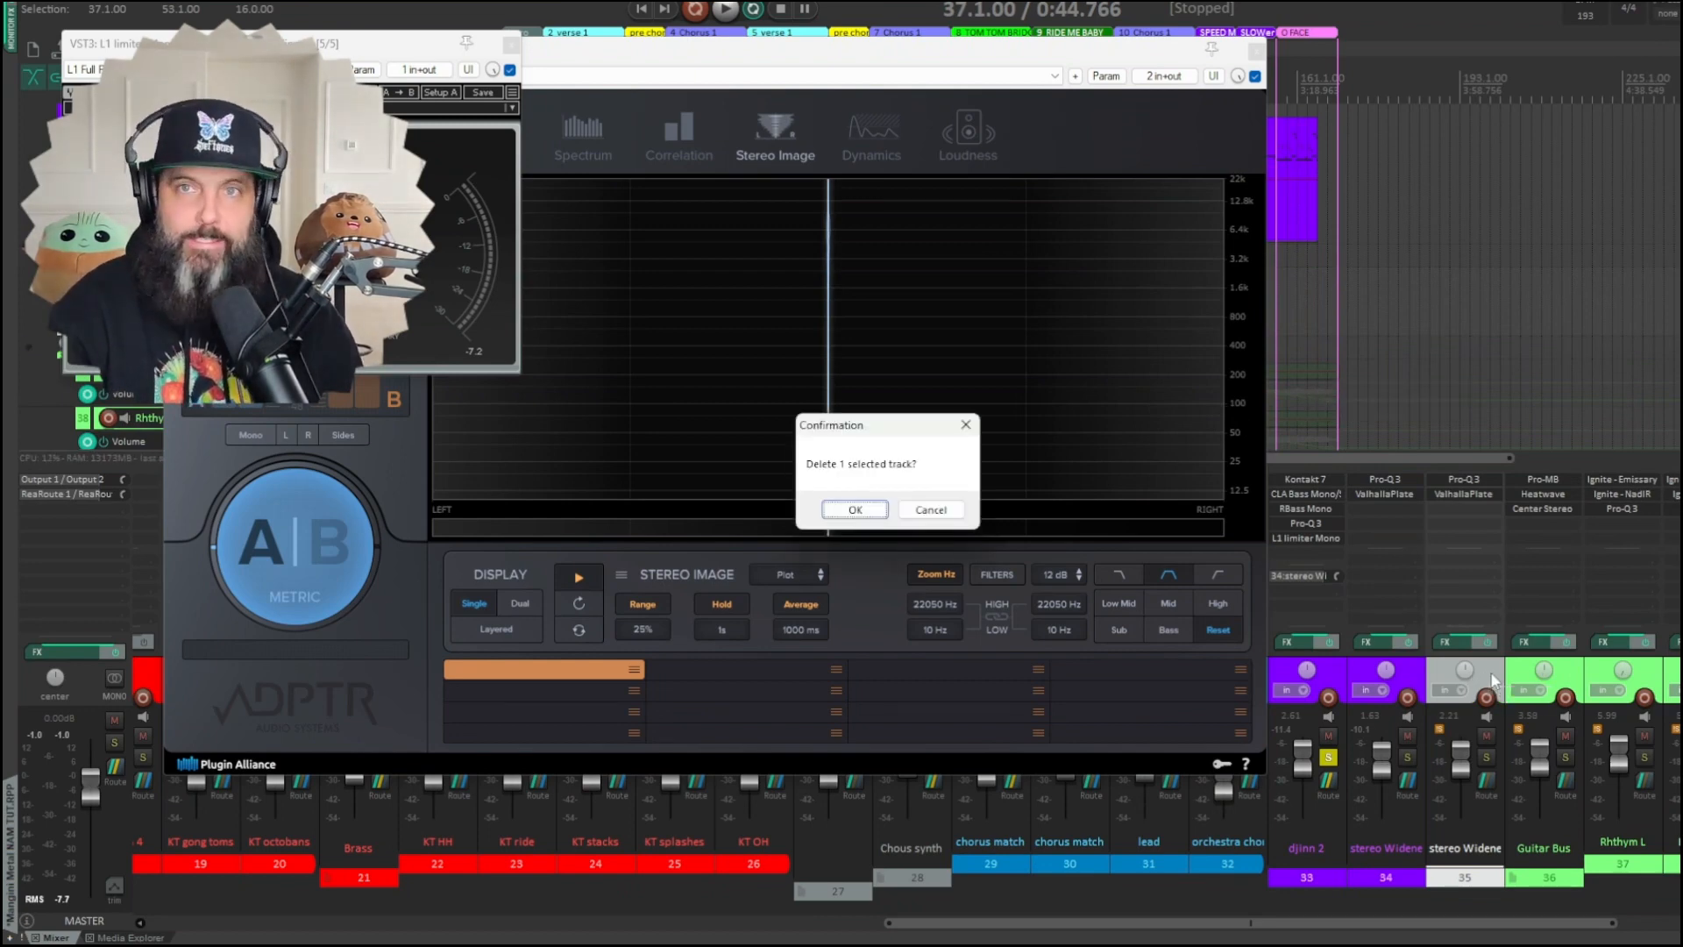
left_click(855, 508)
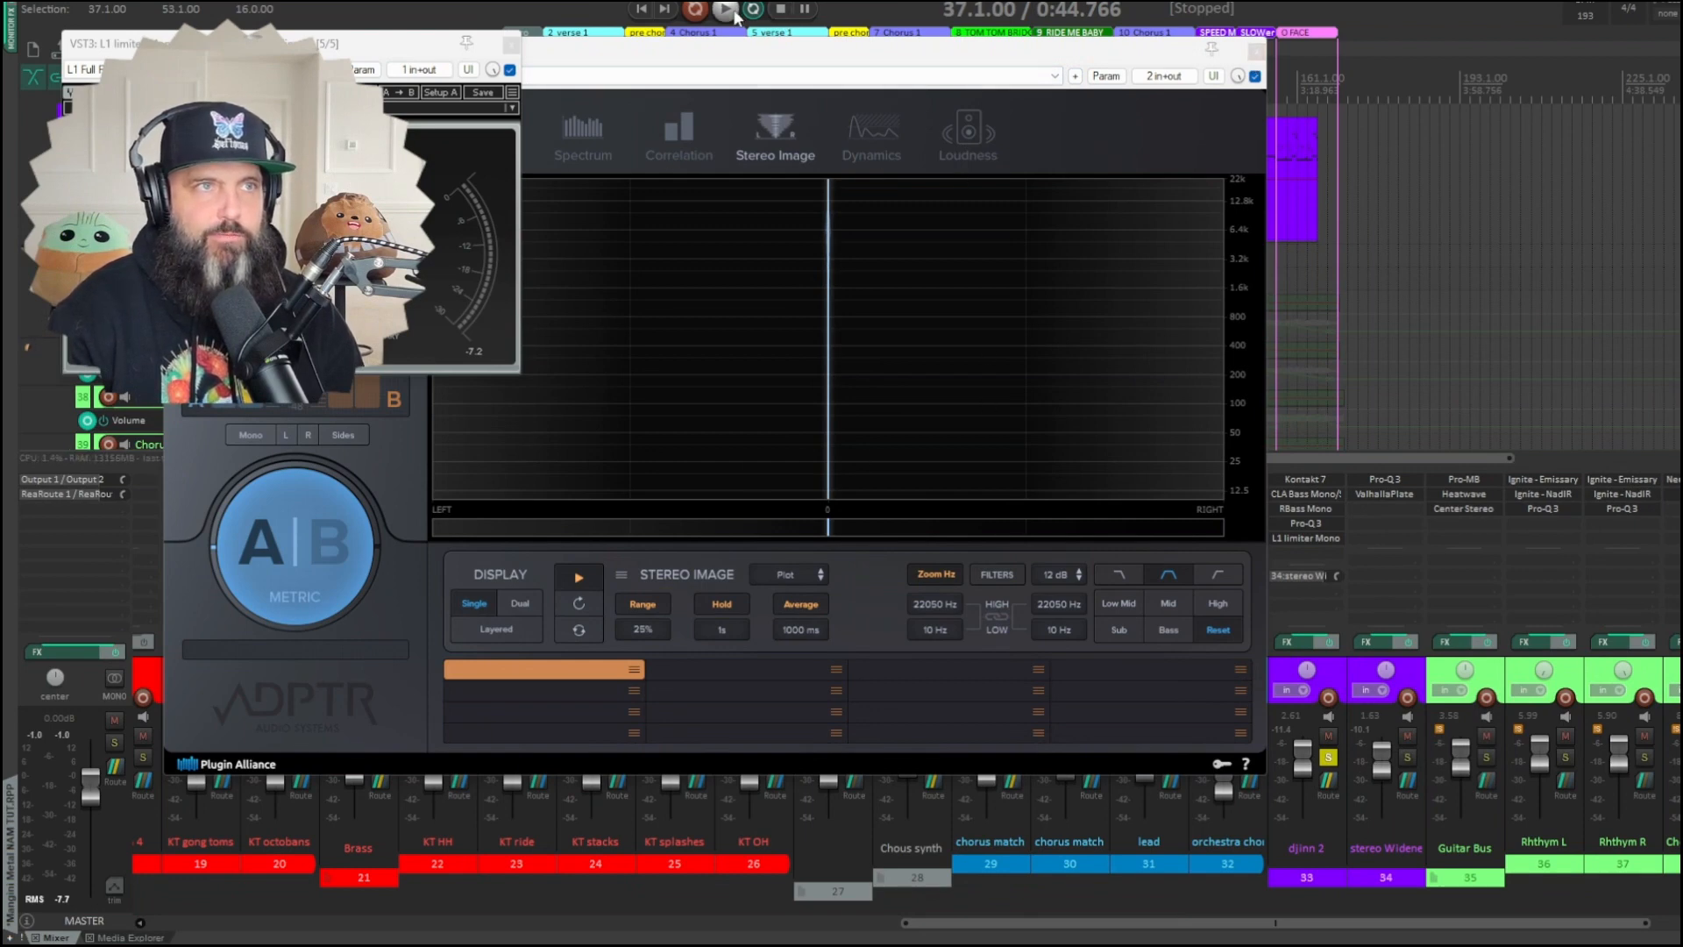
- Play the song showing the wide Metric AB image, then mute the Widener track
left_click(725, 10)
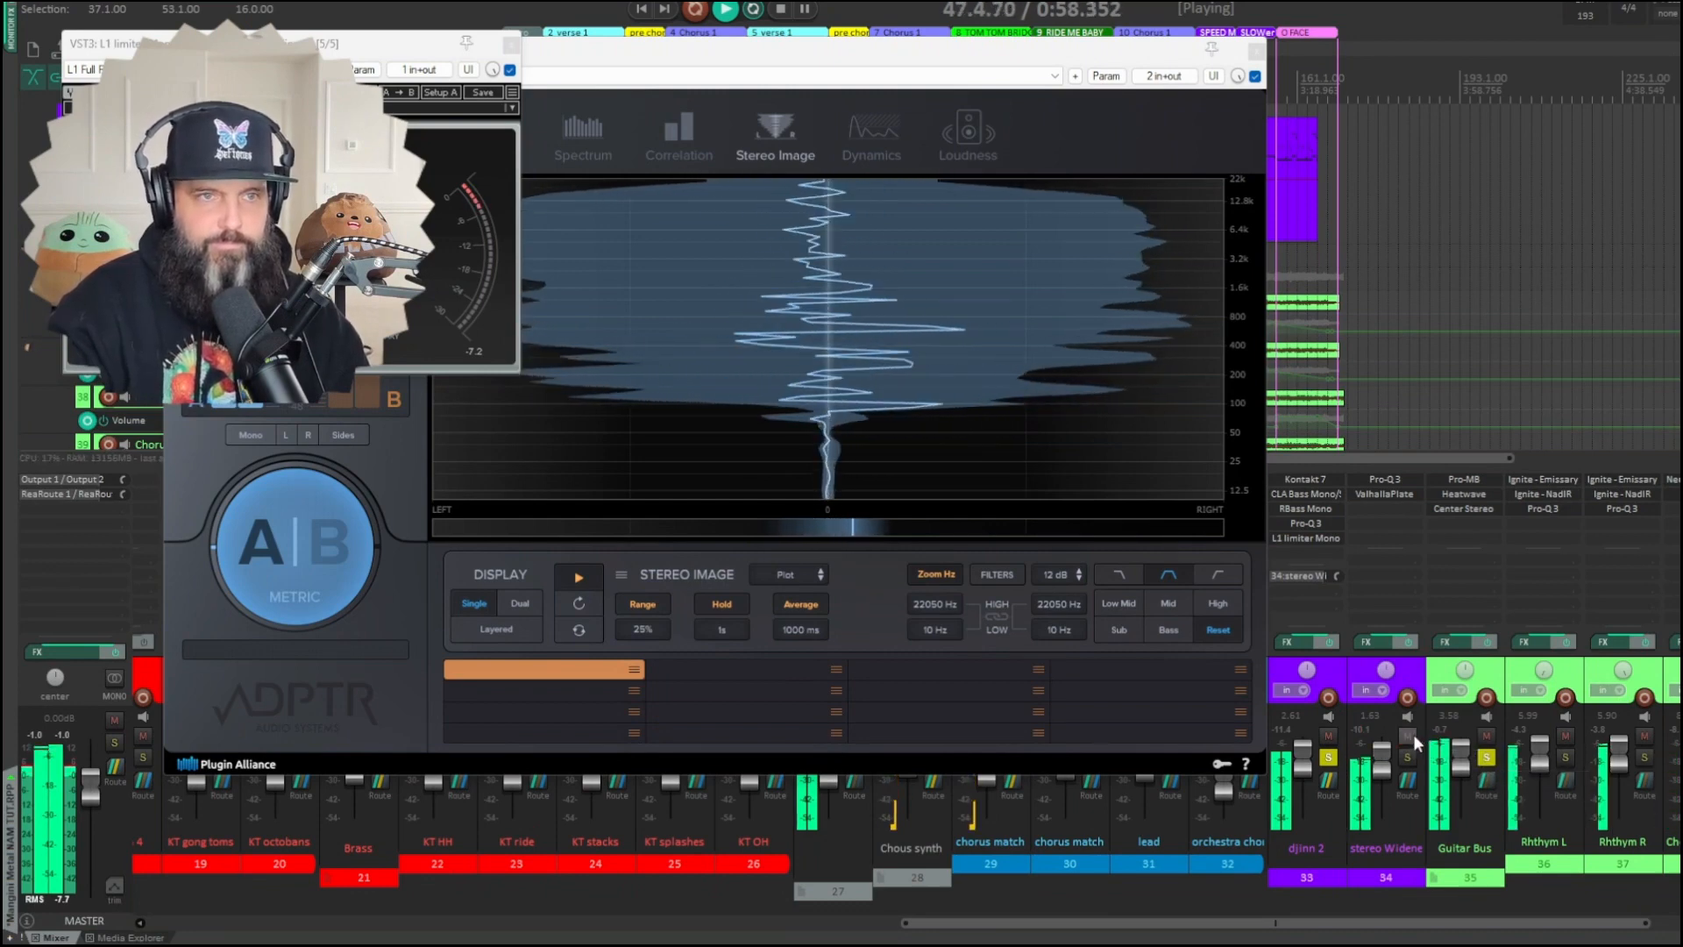
left_click(1407, 738)
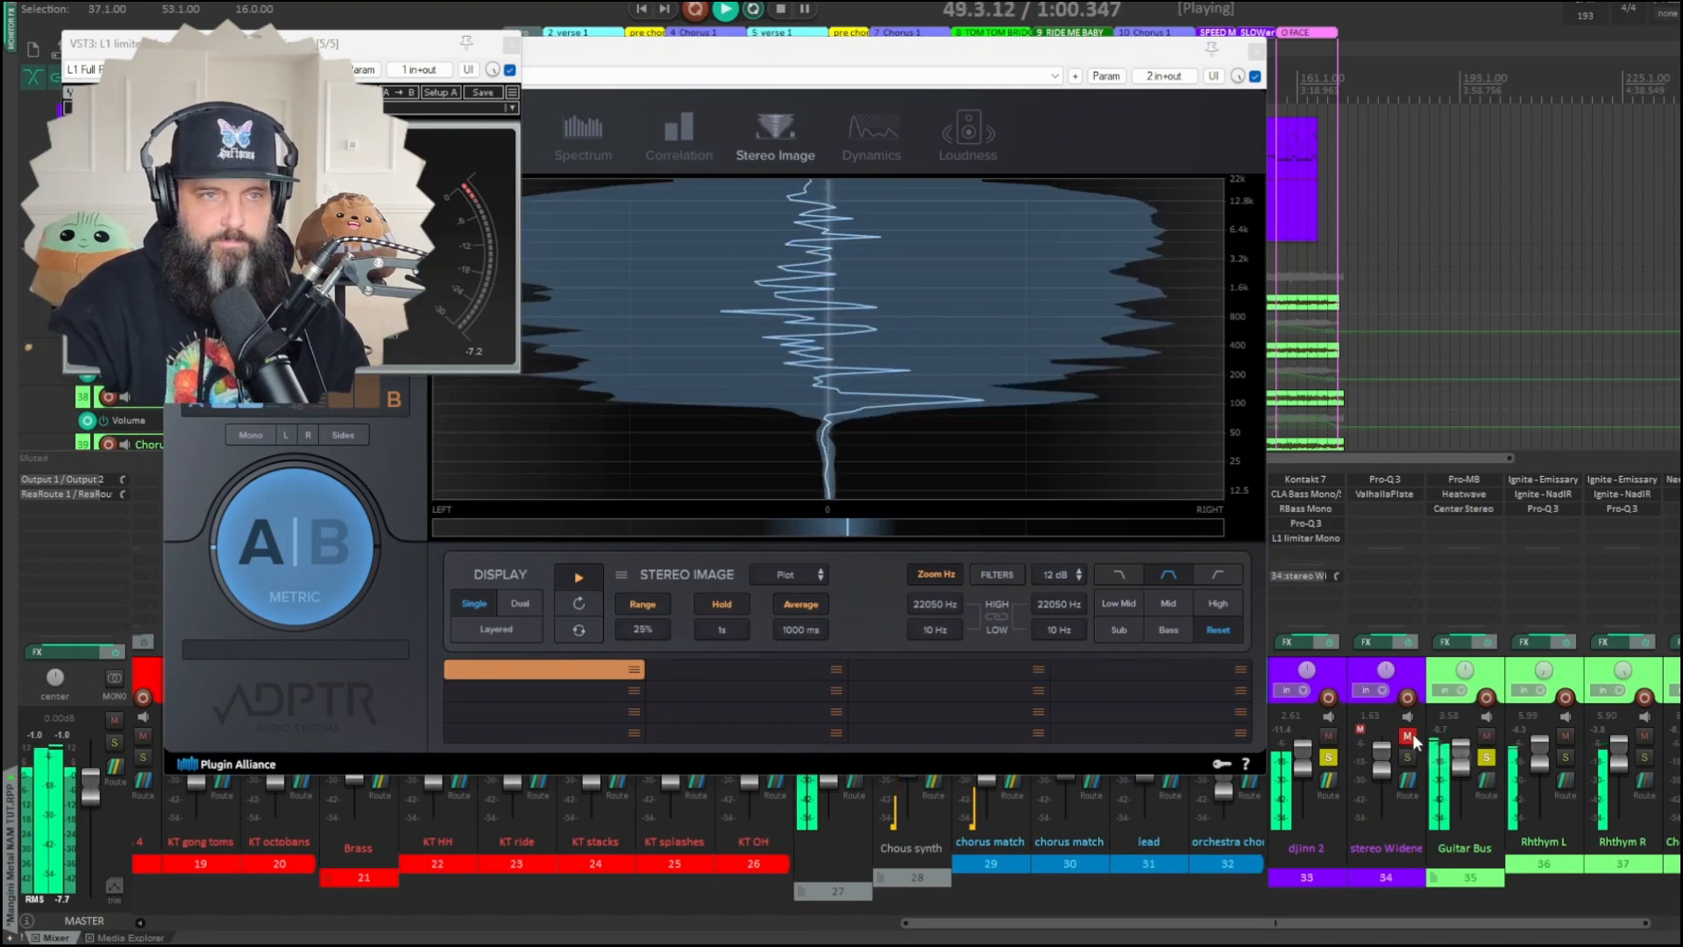